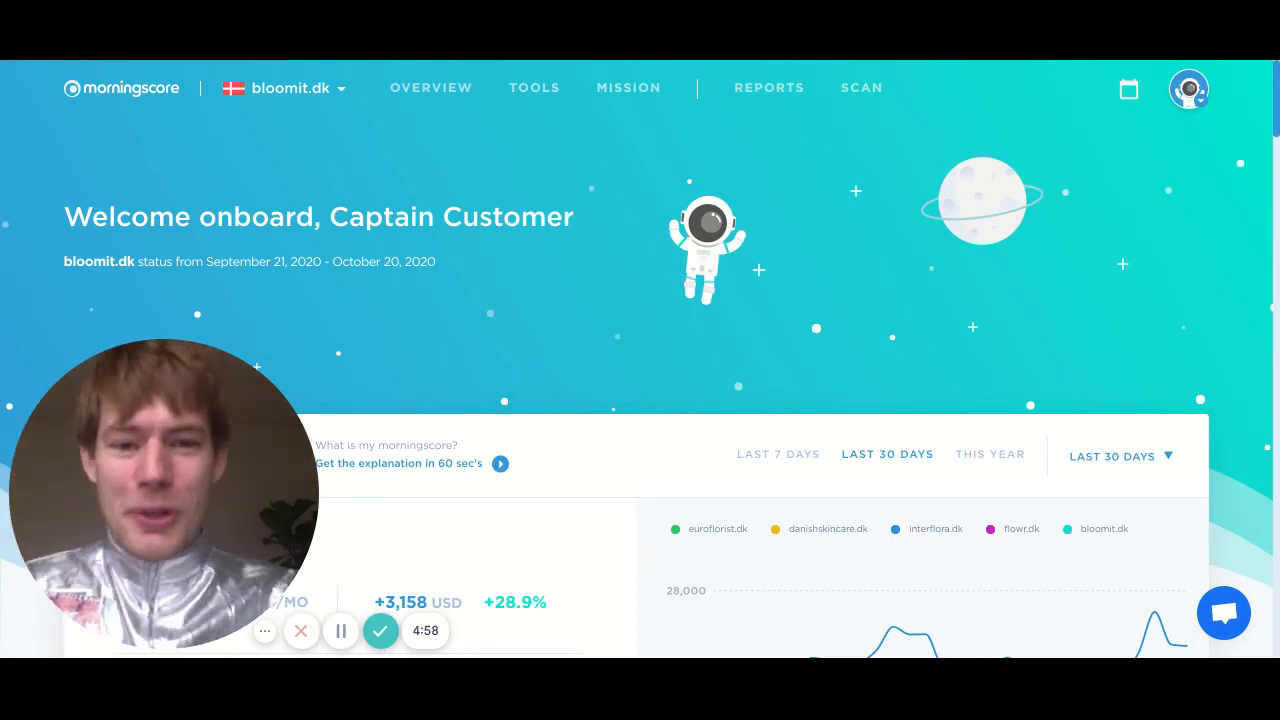
- Scan olympiaflower.net for the United States market from the Morningscore scan entry
left_click(862, 87)
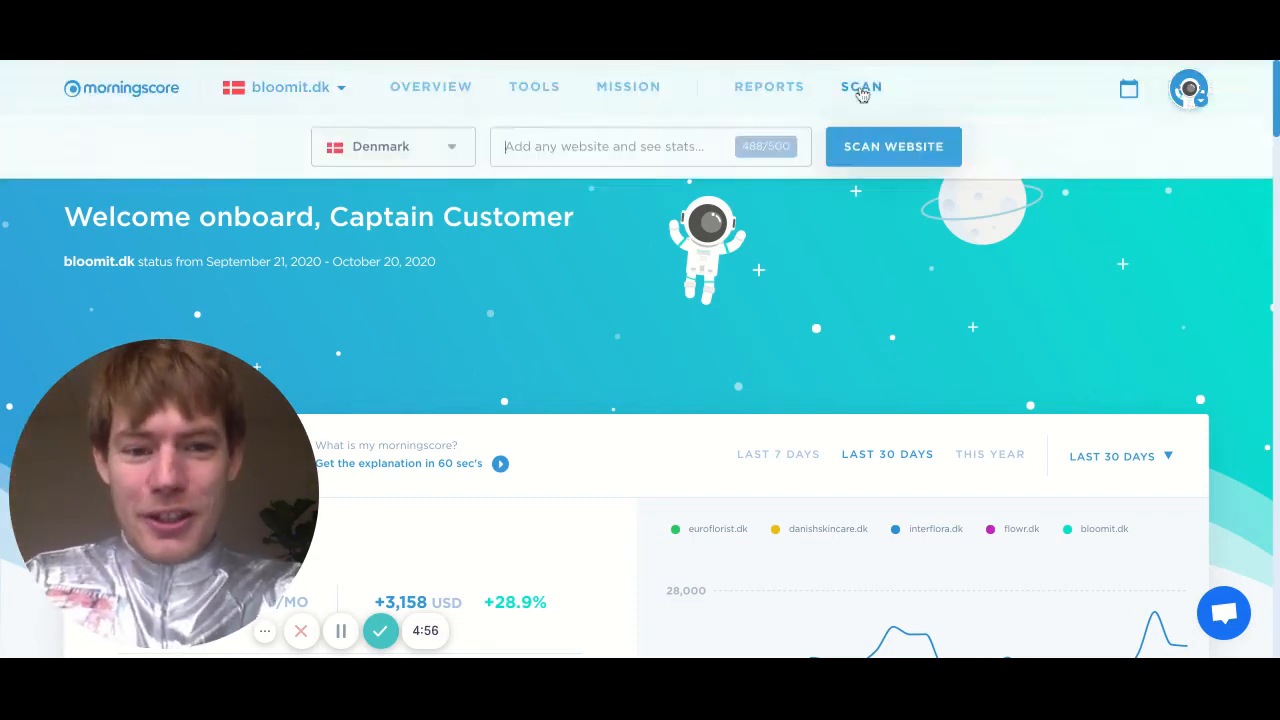
type("olympiaflower.net")
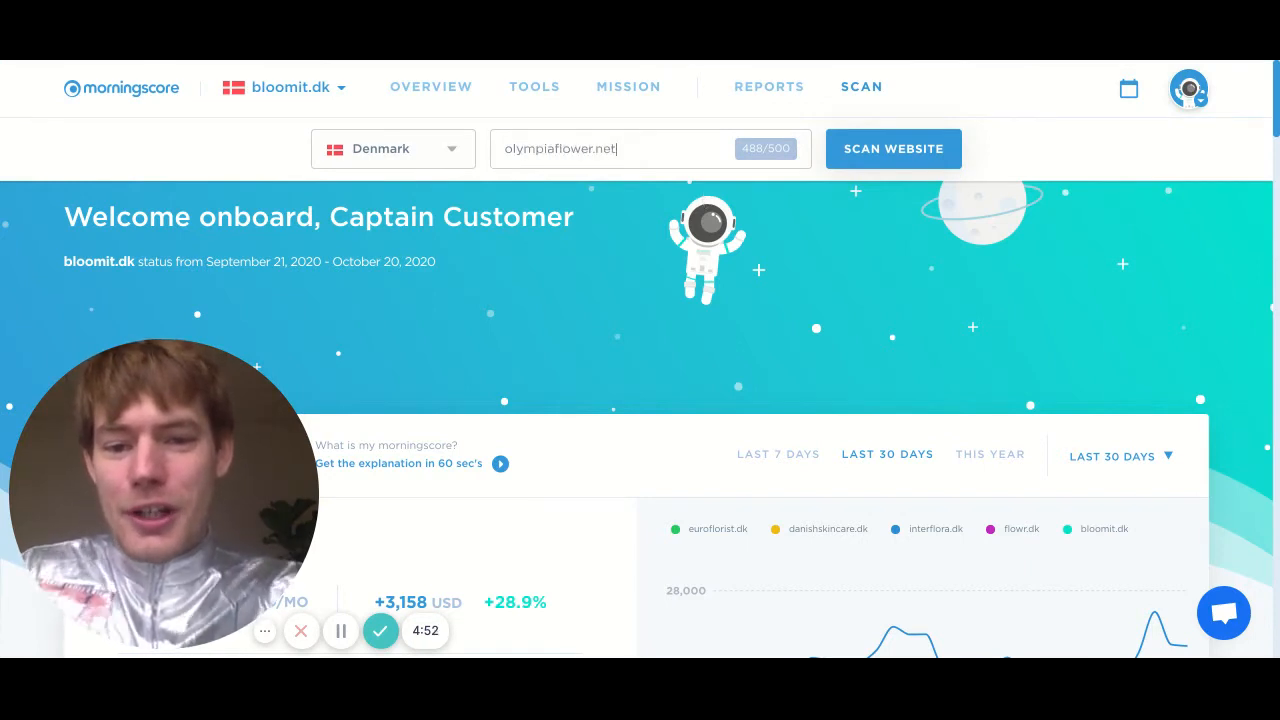
left_click(393, 148)
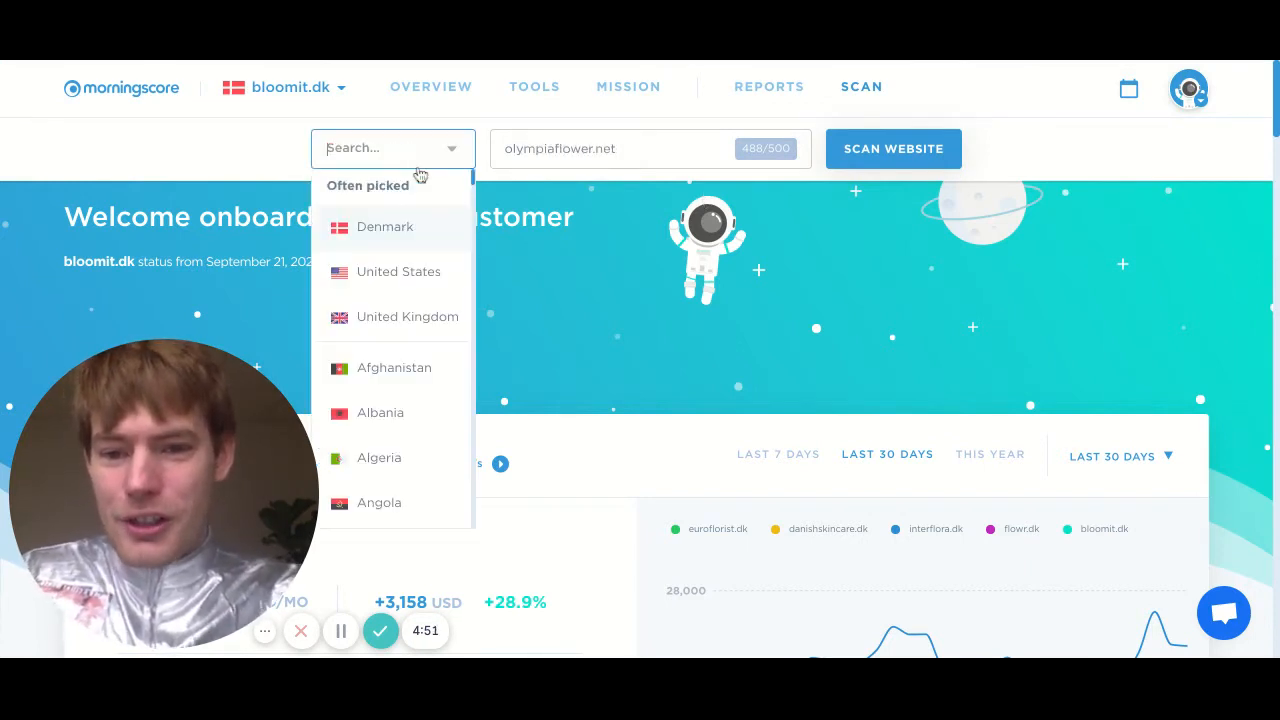
left_click(398, 271)
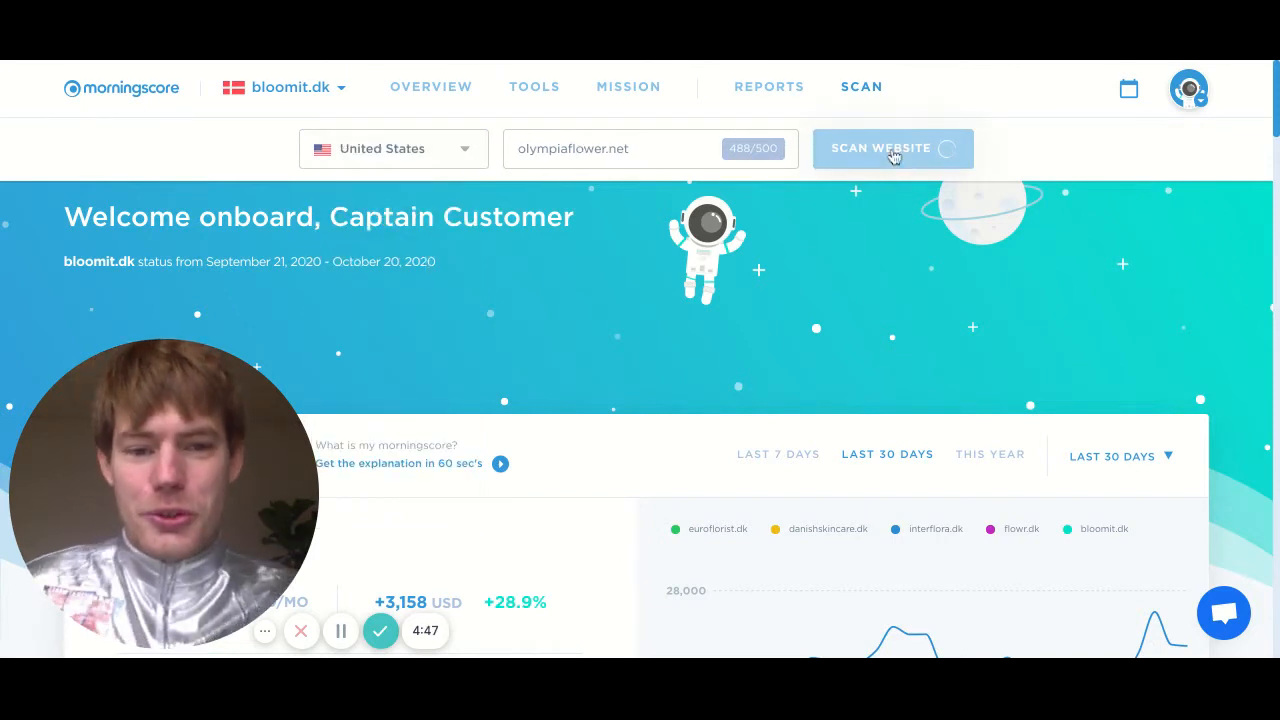
left_click(892, 148)
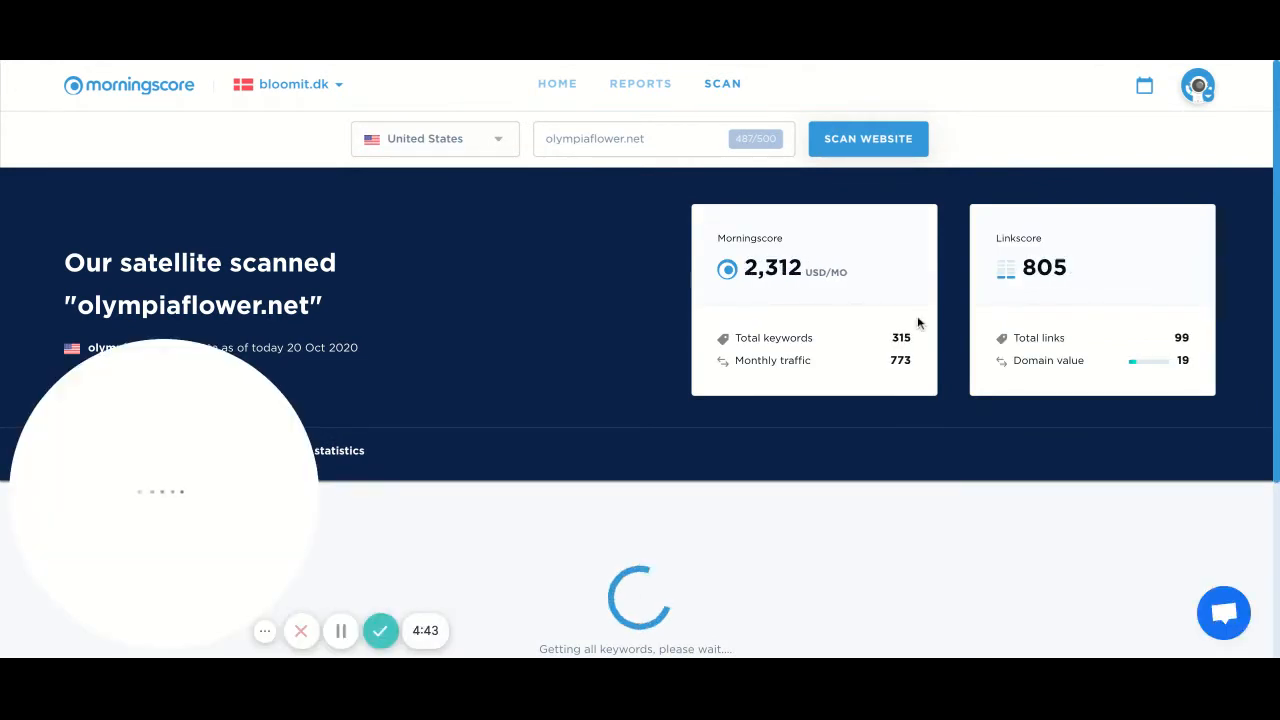
- Review the olympiaflower.net scan results and return to the bloomit.dk overview
scroll("down", 3)
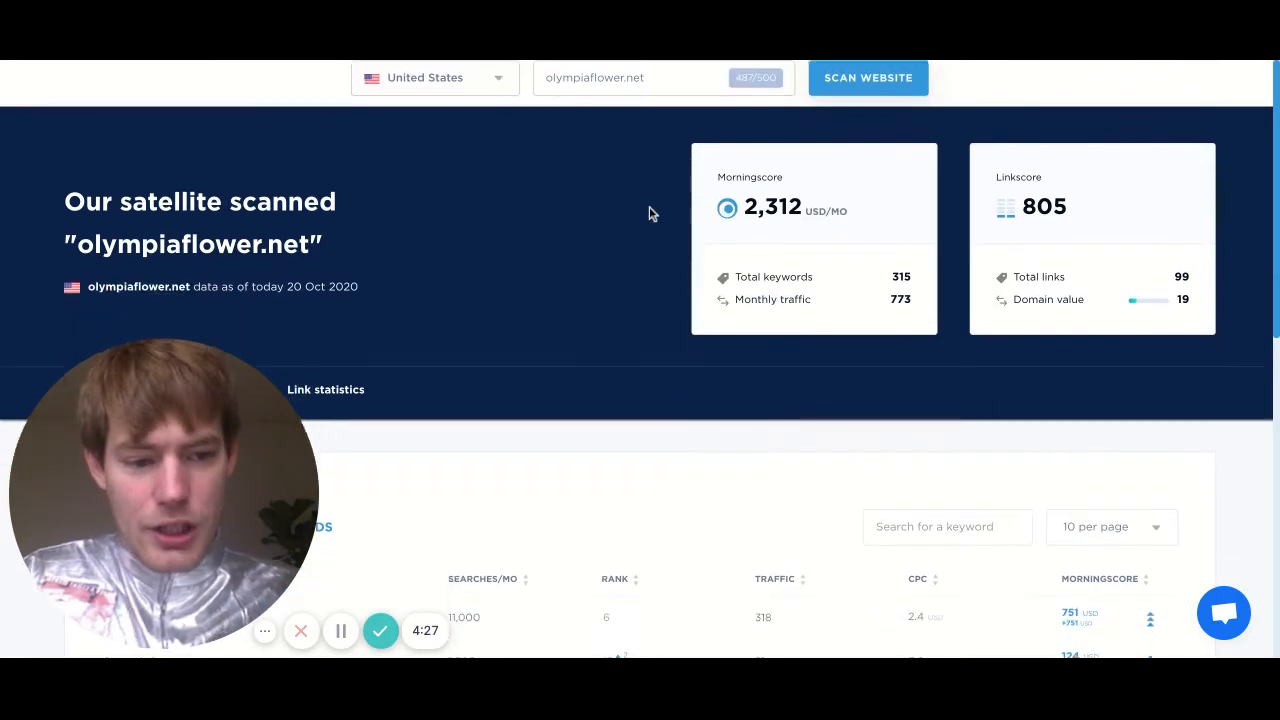
scroll("down", 3)
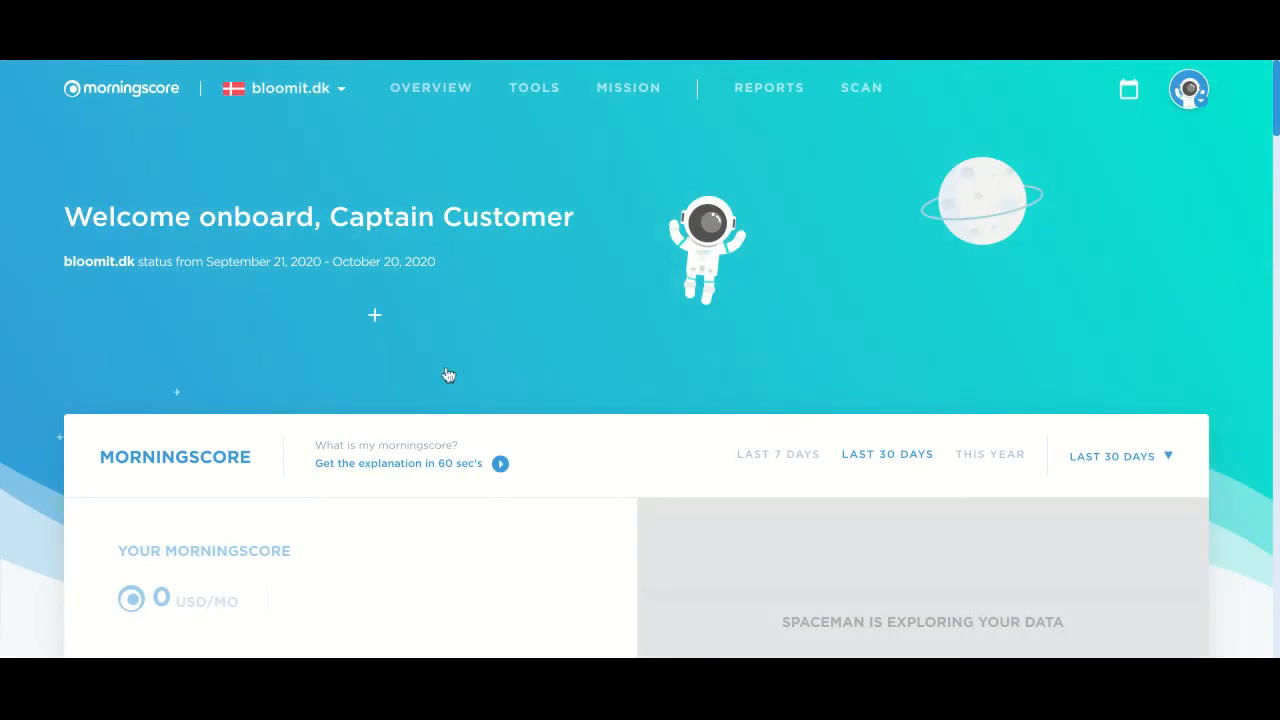
- Go from the bloomit.dk dashboard's Your Keywords card to its keyword list in Tools
scroll("down", 3)
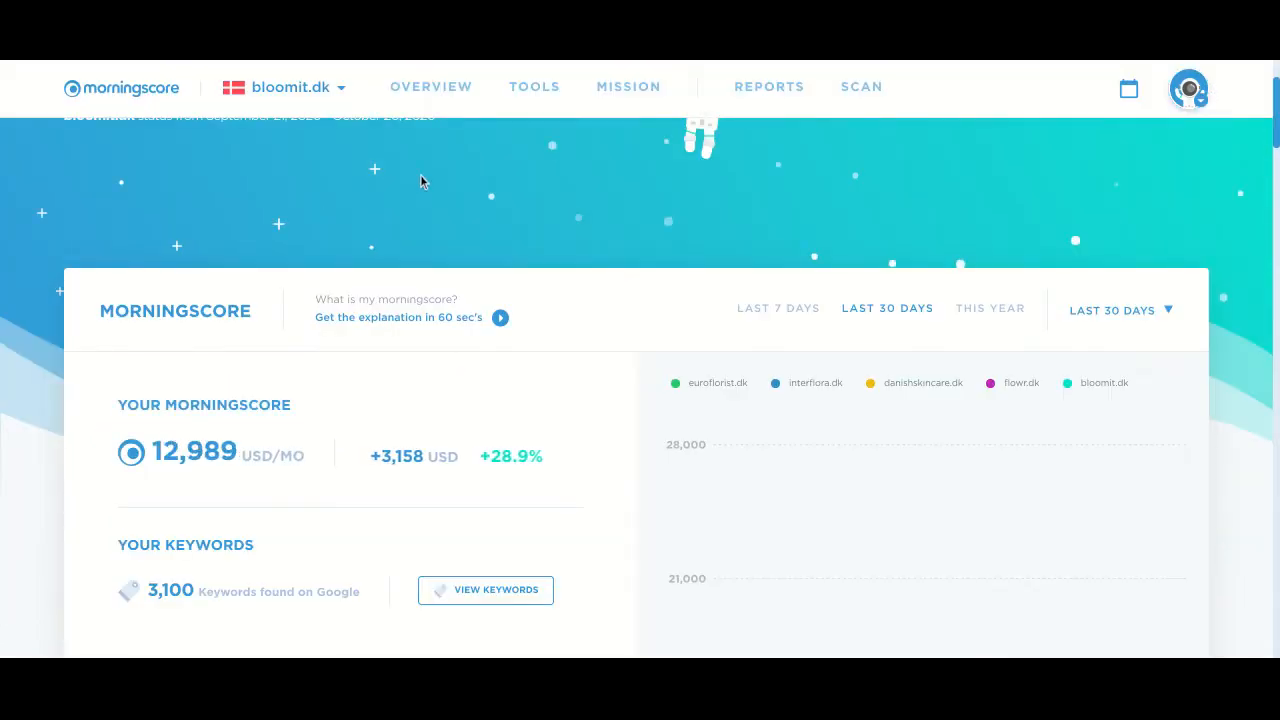
scroll("down", 3)
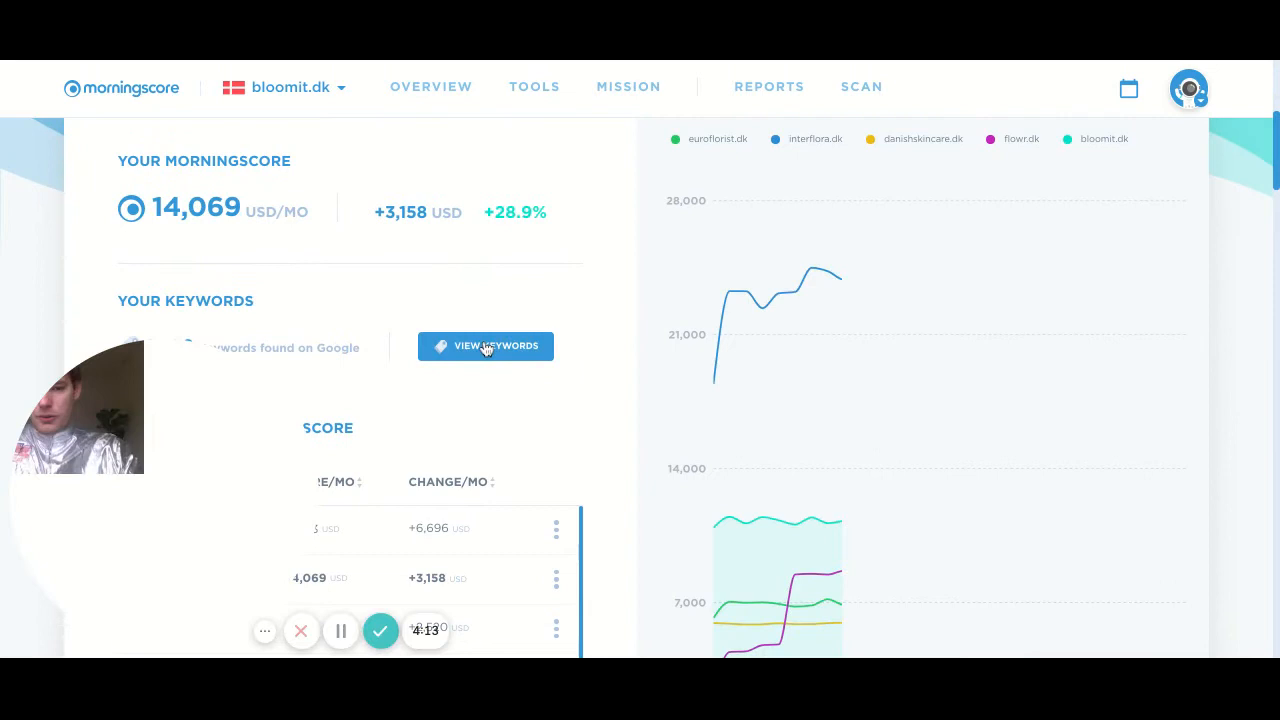
left_click(485, 345)
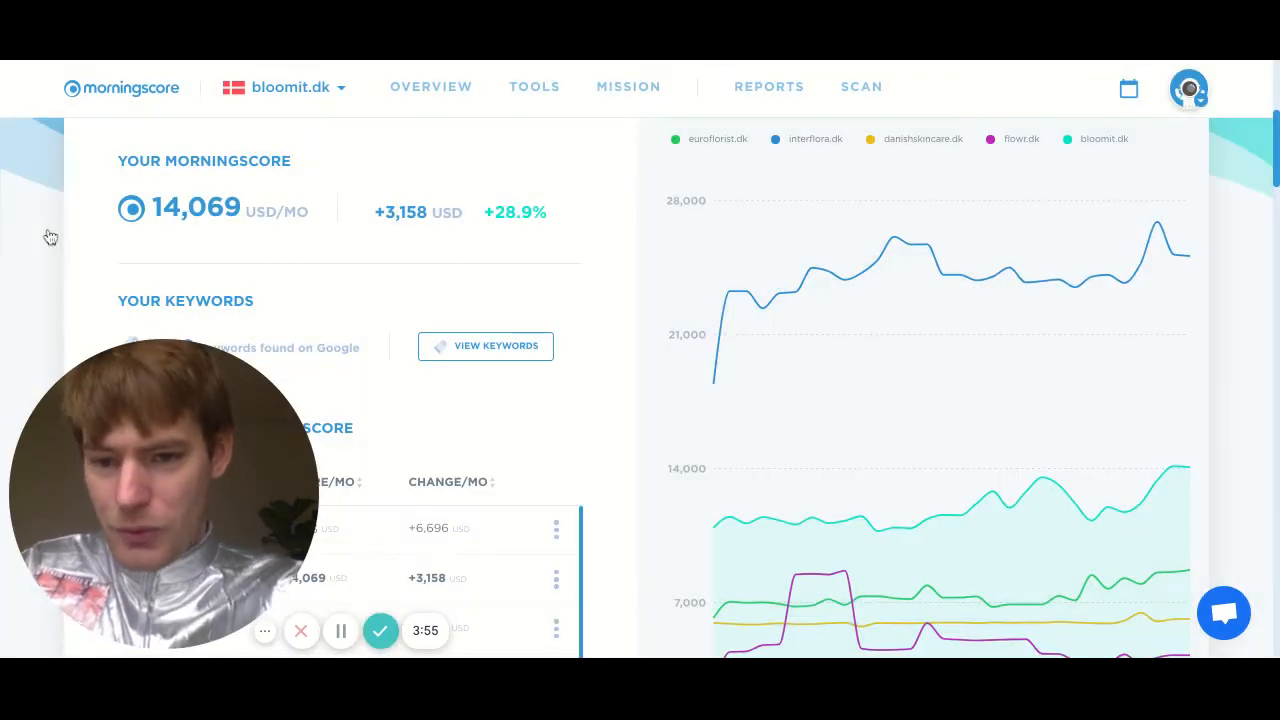
scroll("down", 3)
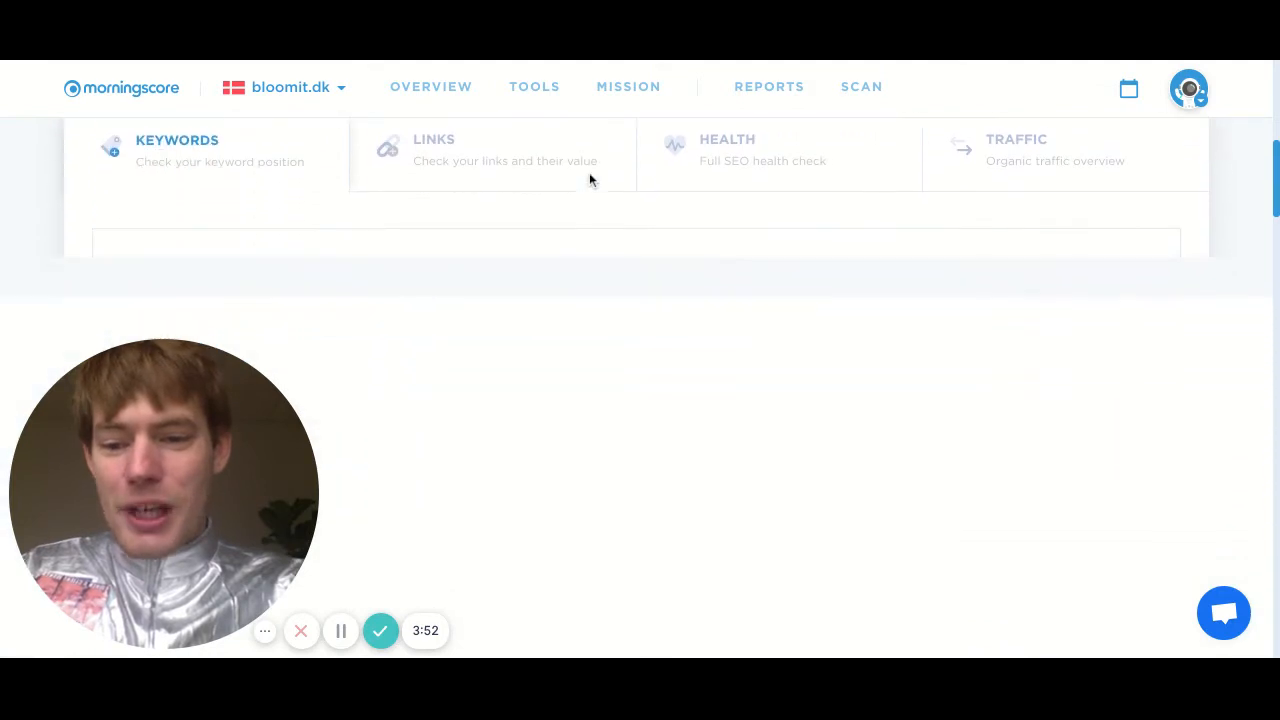
- View bloomit.dk's links and their value, then its full SEO health check
scroll("down", 3)
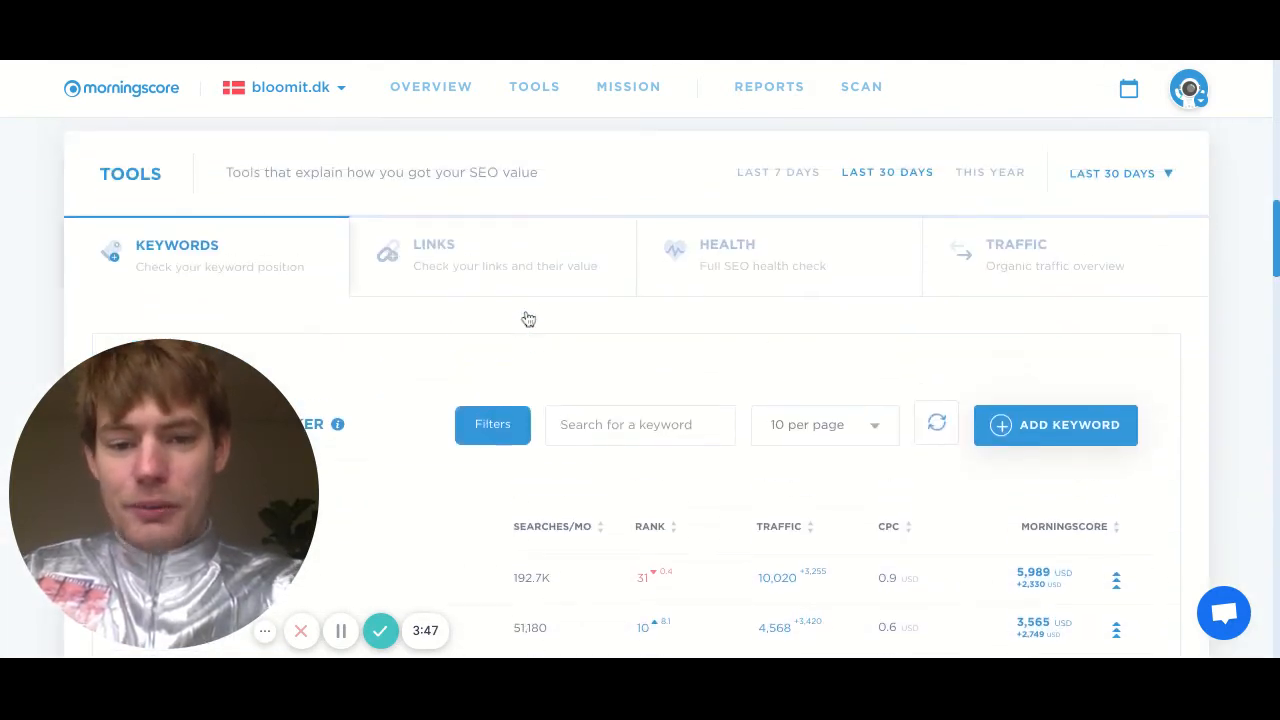
mouse_move(558, 275)
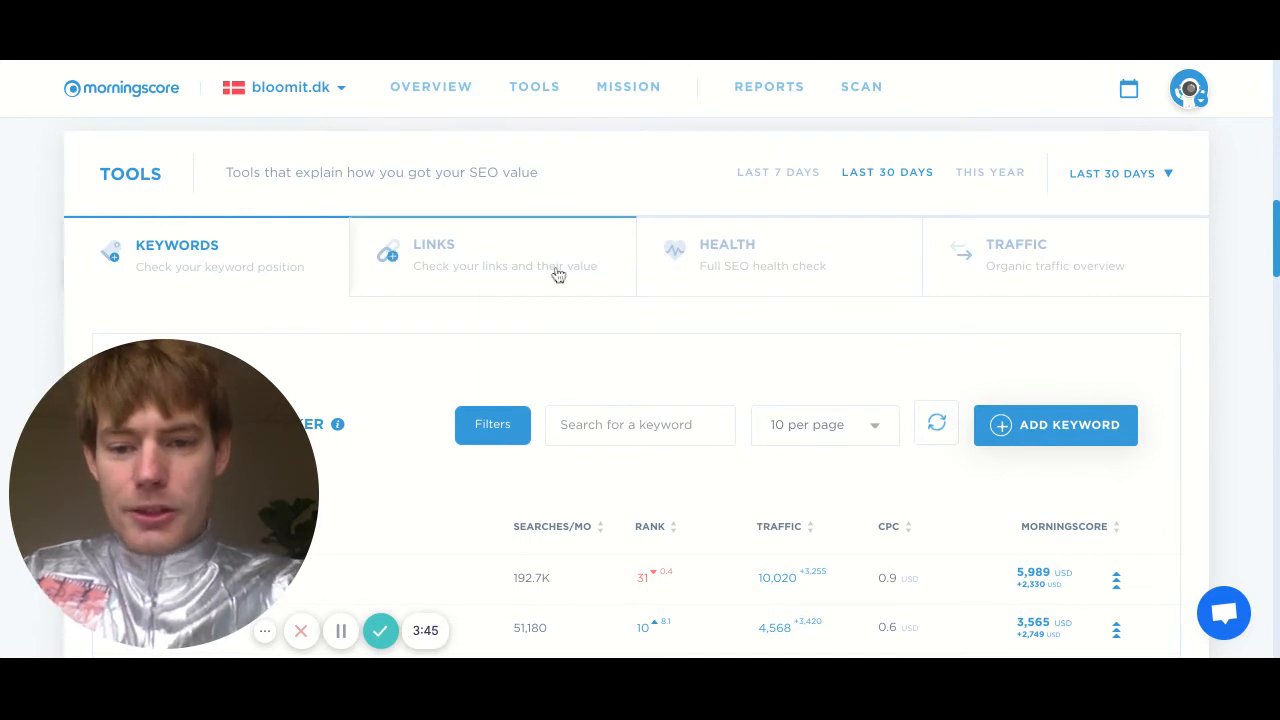
left_click(434, 245)
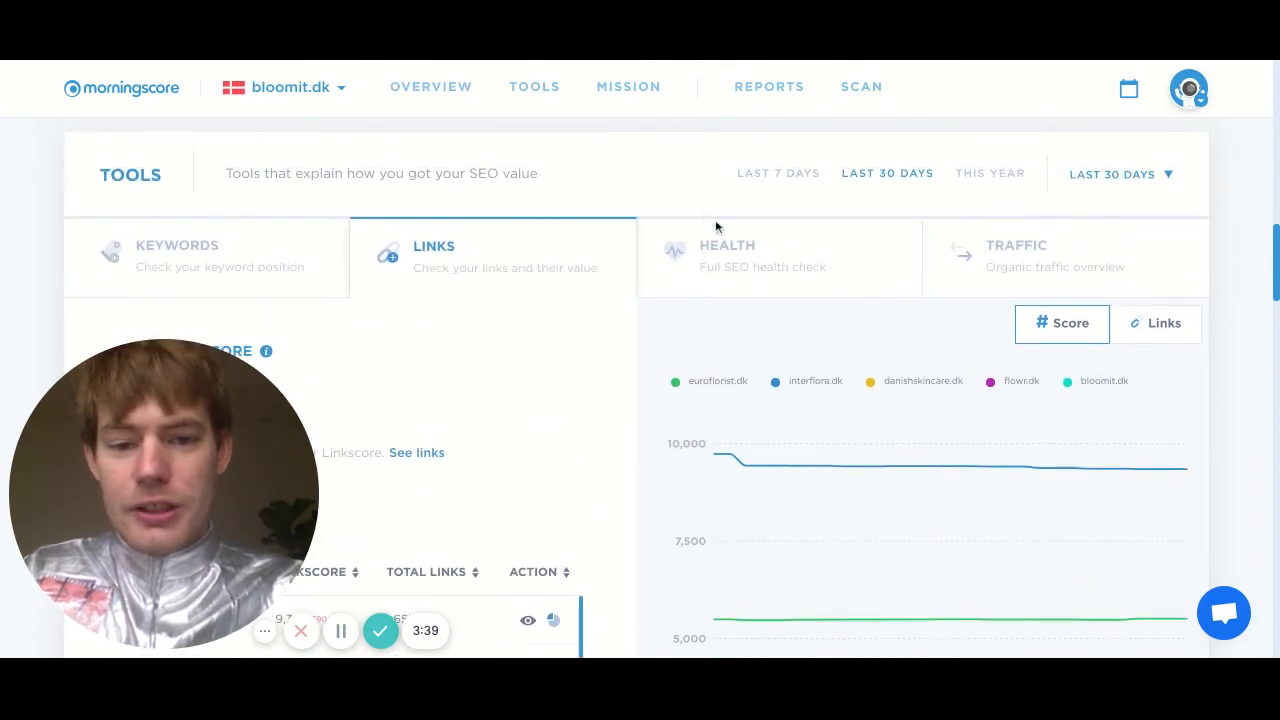
left_click(763, 256)
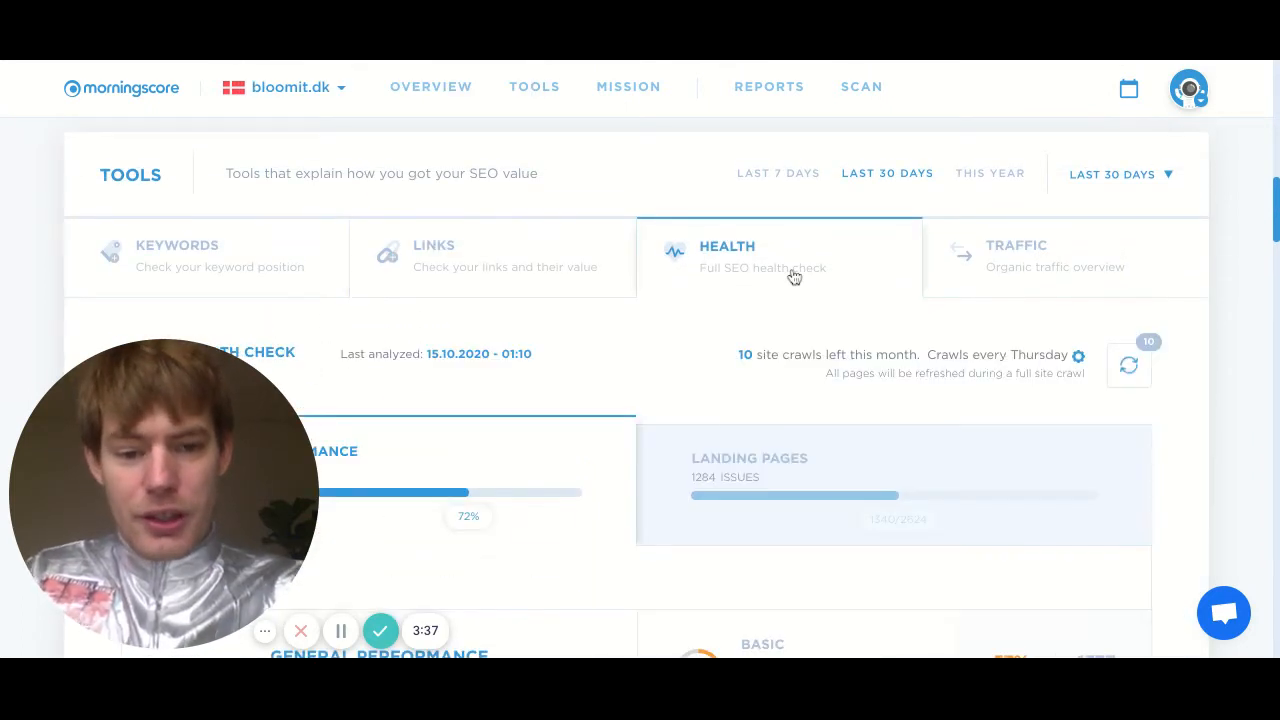
scroll("down", 3)
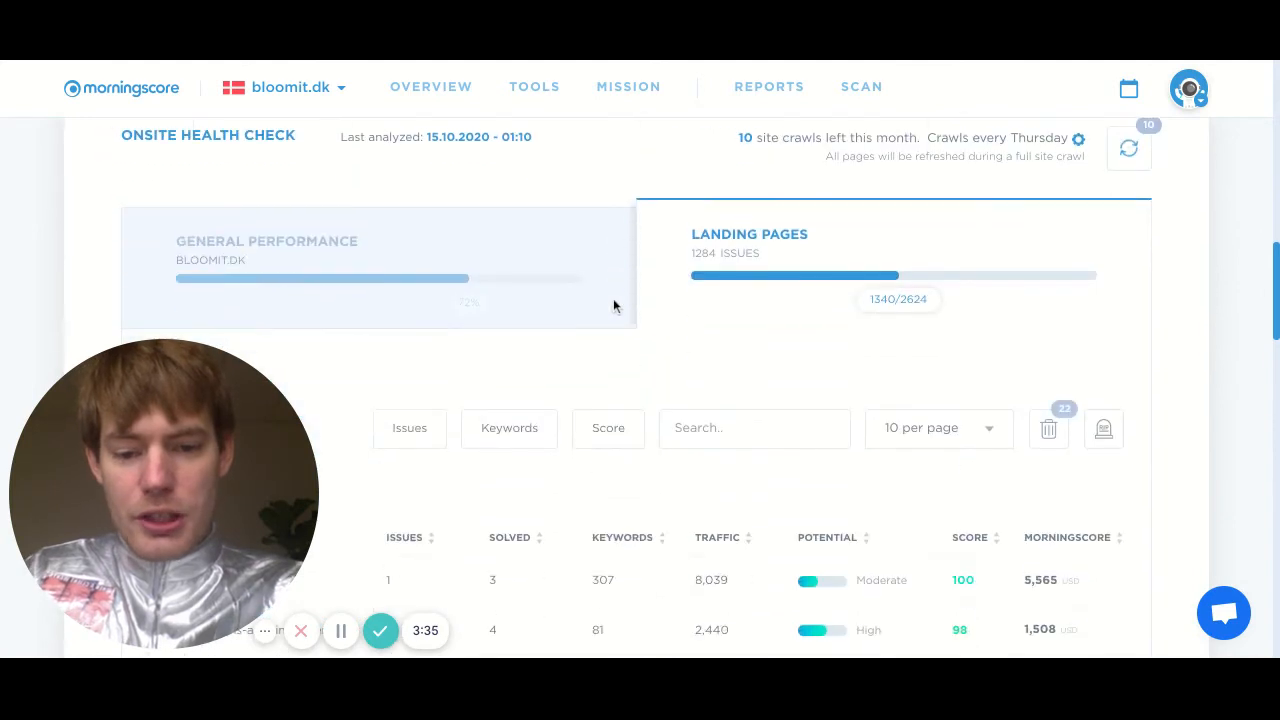
scroll("down", 3)
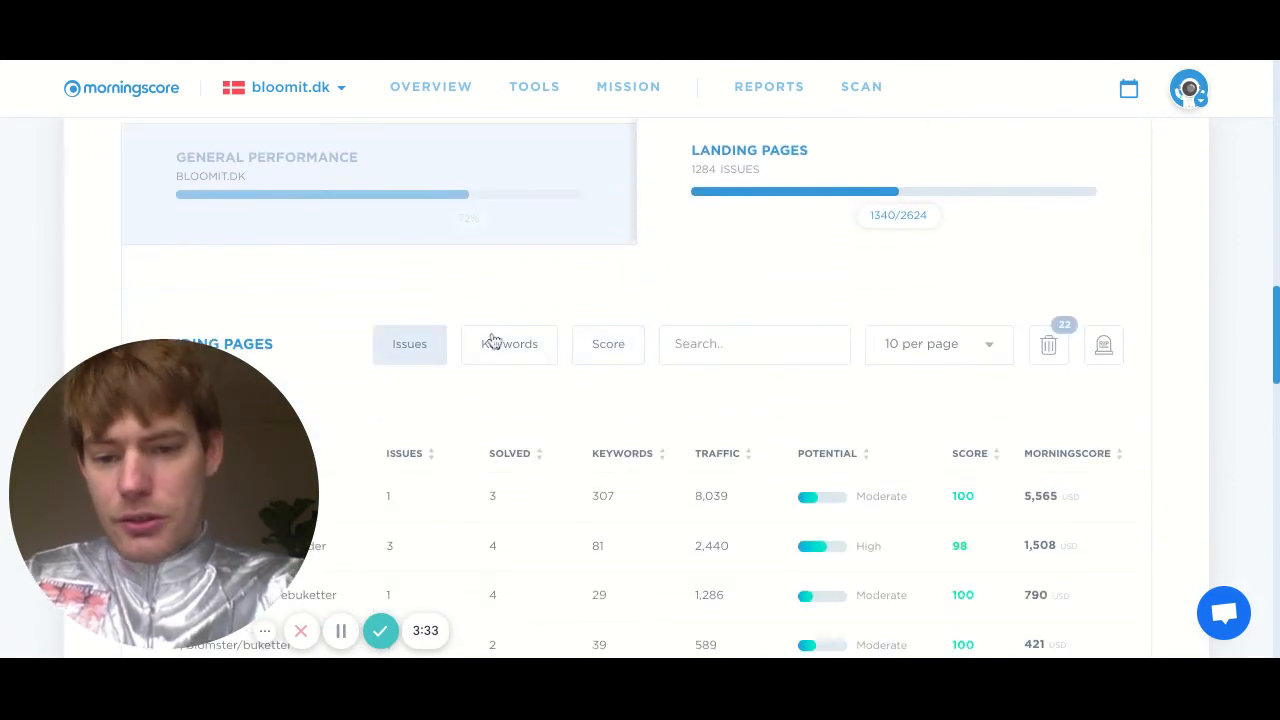
scroll("down", 3)
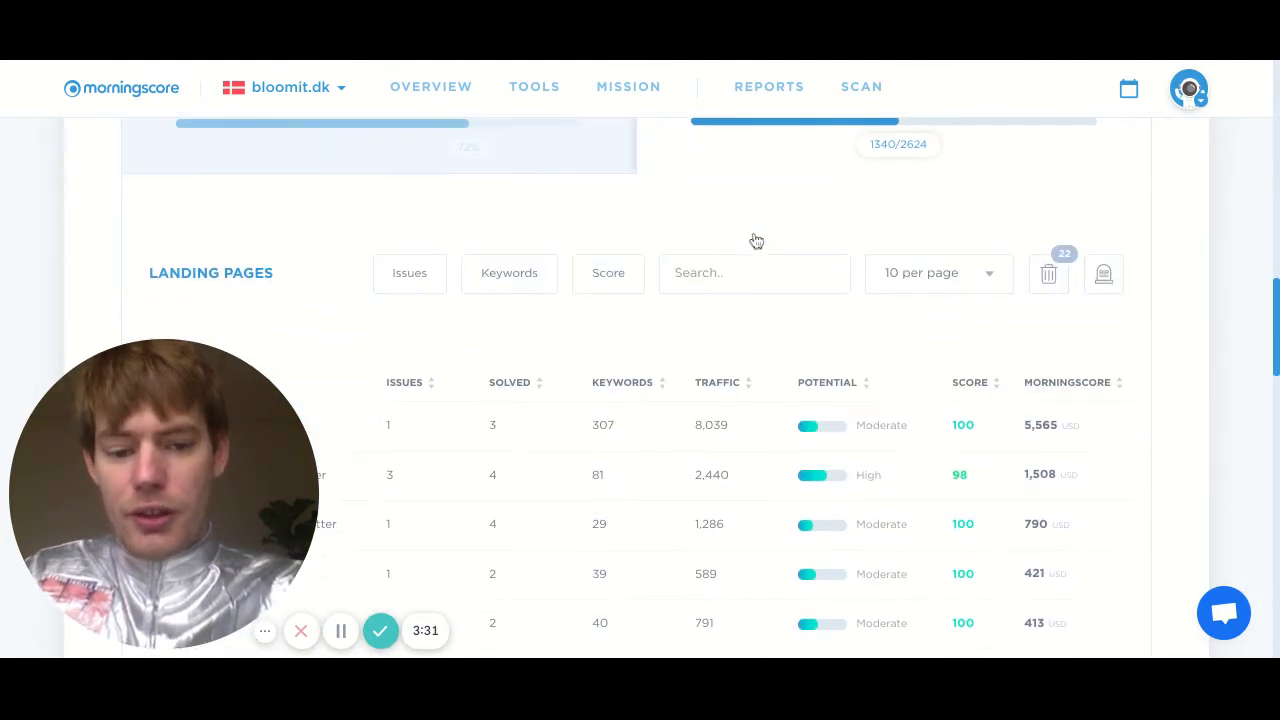
scroll("down", 3)
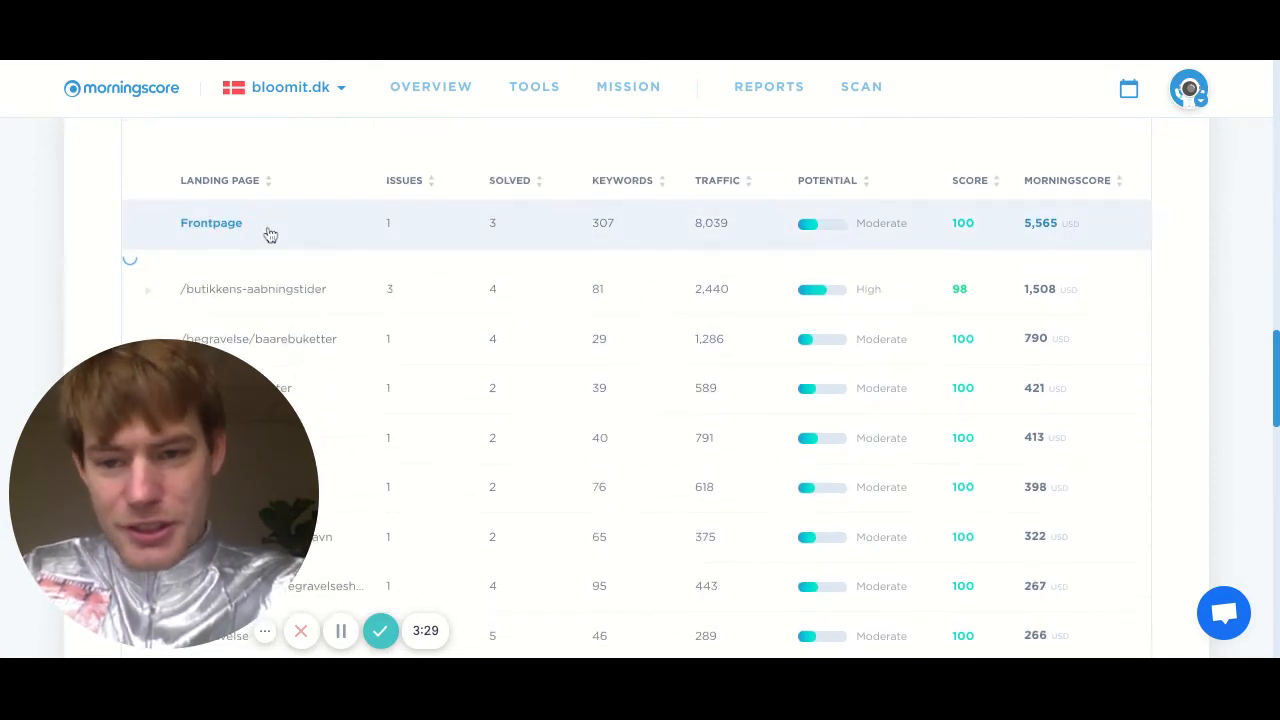
- Review the Frontpage landing page's issues and 307 keywords, then go back to the landing pages list
left_click(211, 223)
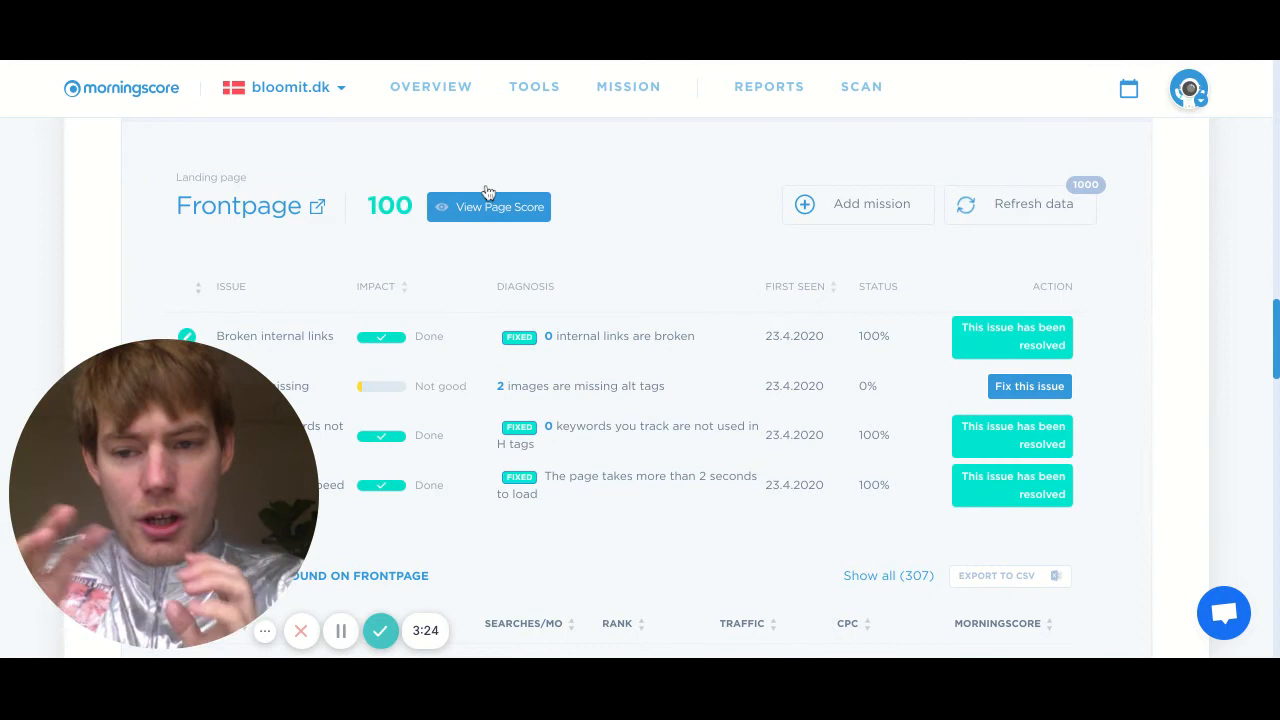
mouse_move(625, 171)
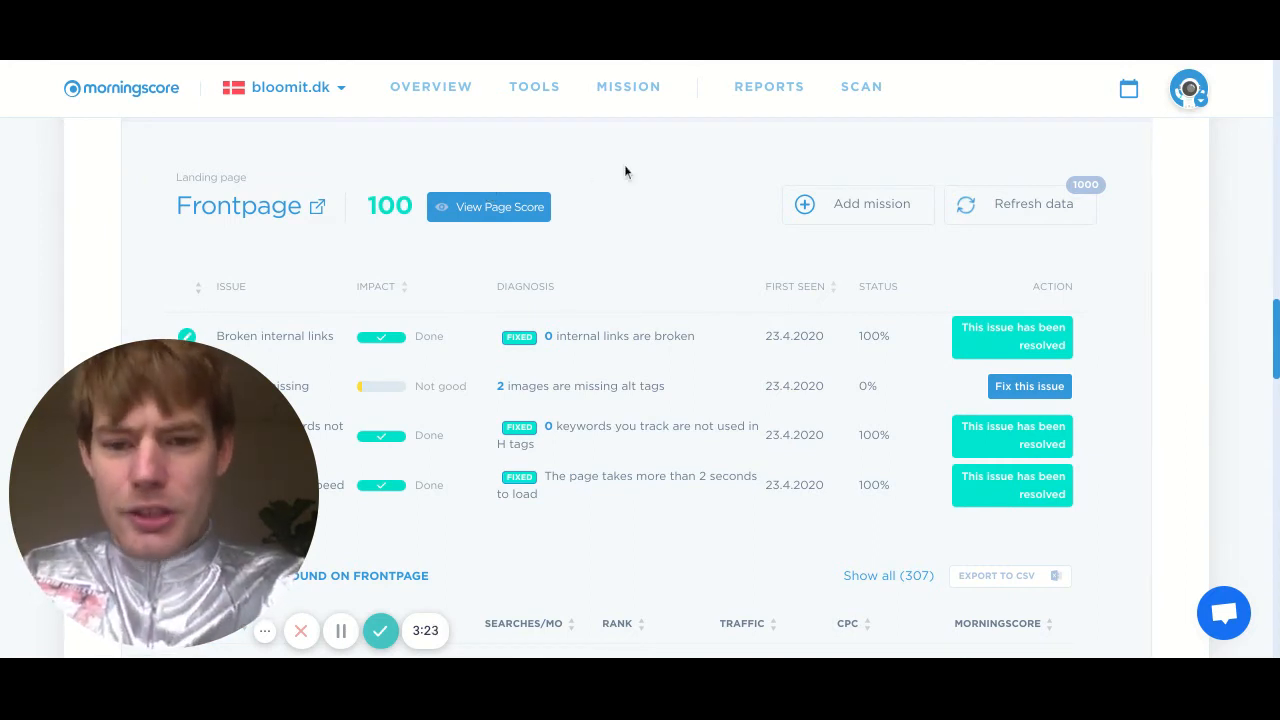
scroll("down", 3)
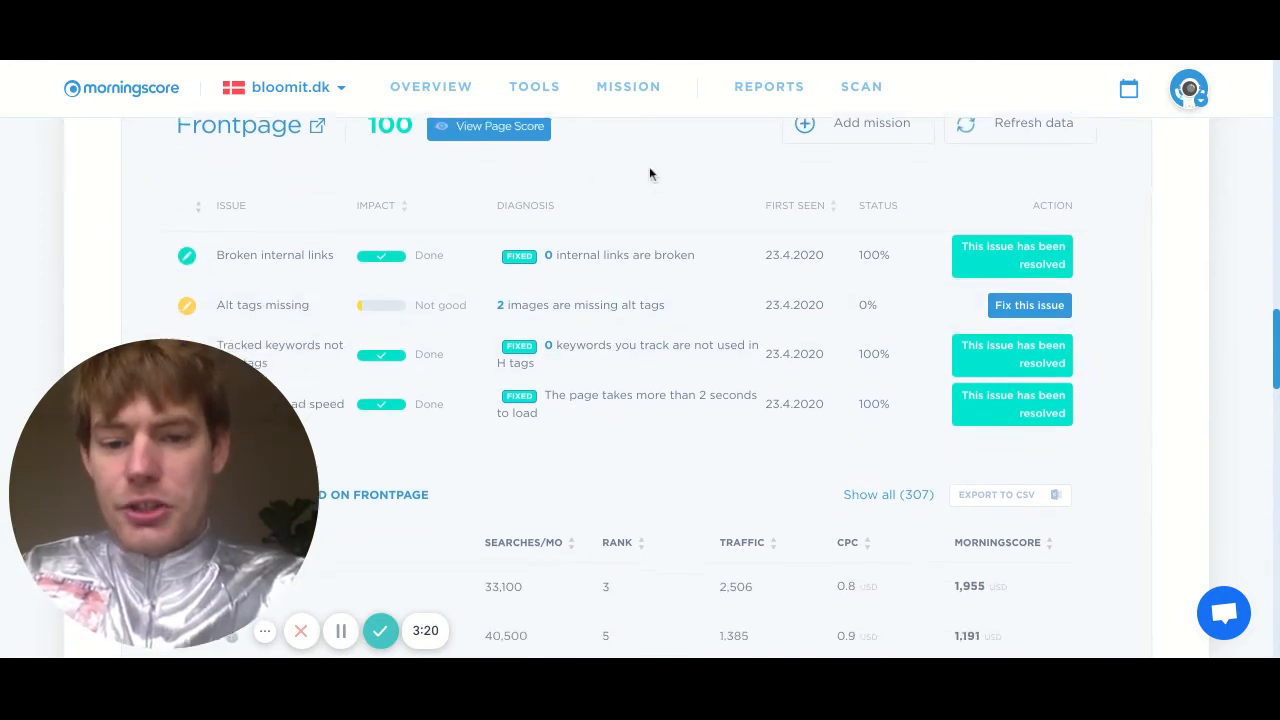
scroll("down", 3)
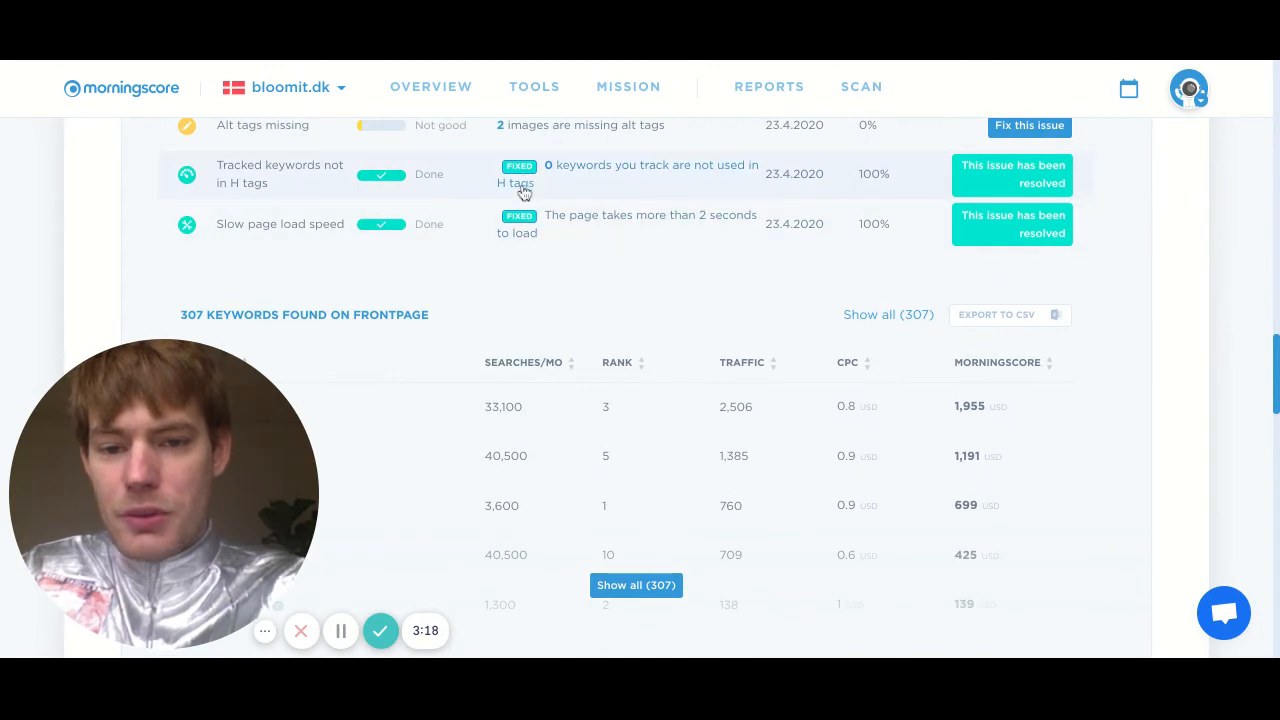
scroll("down", 3)
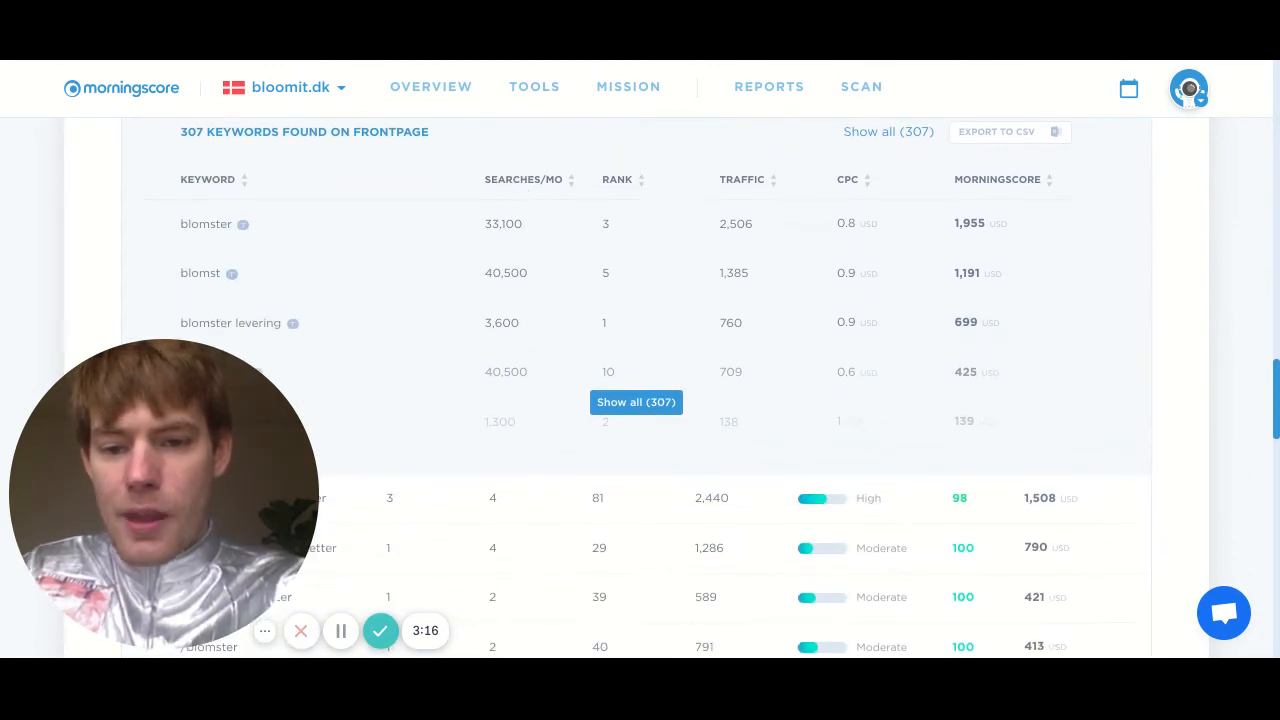
left_click(636, 402)
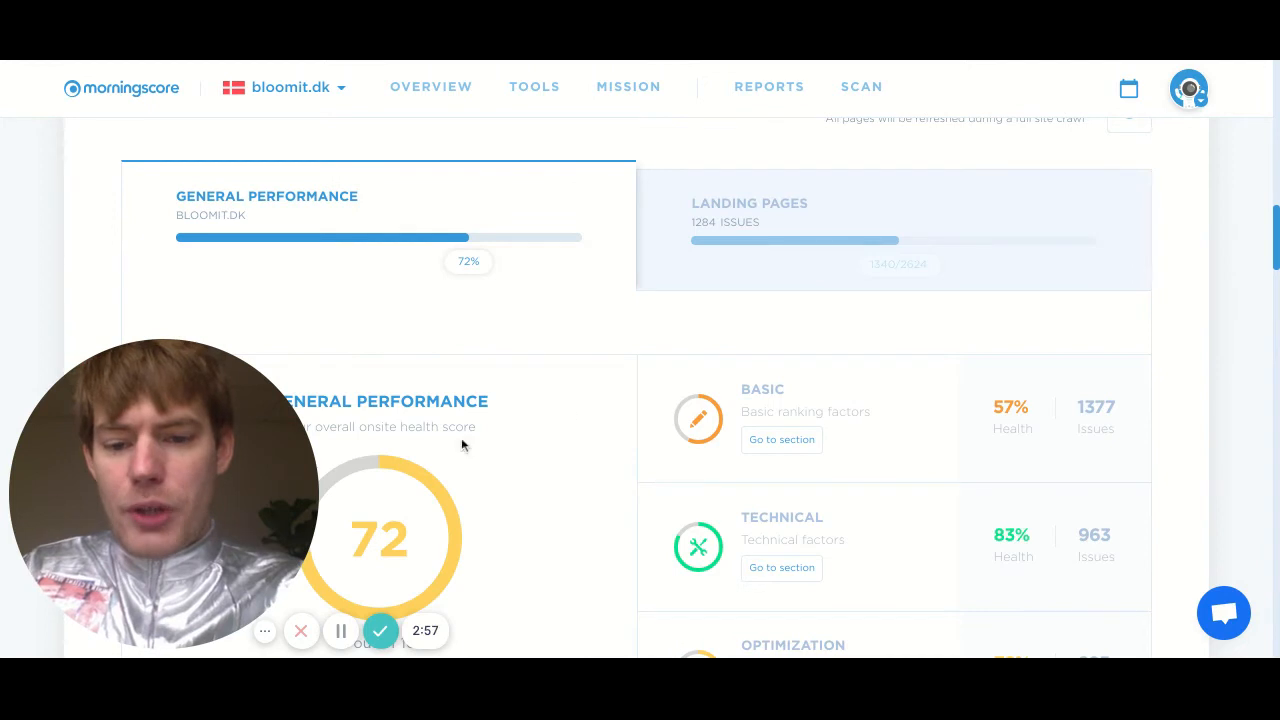
scroll("down", 3)
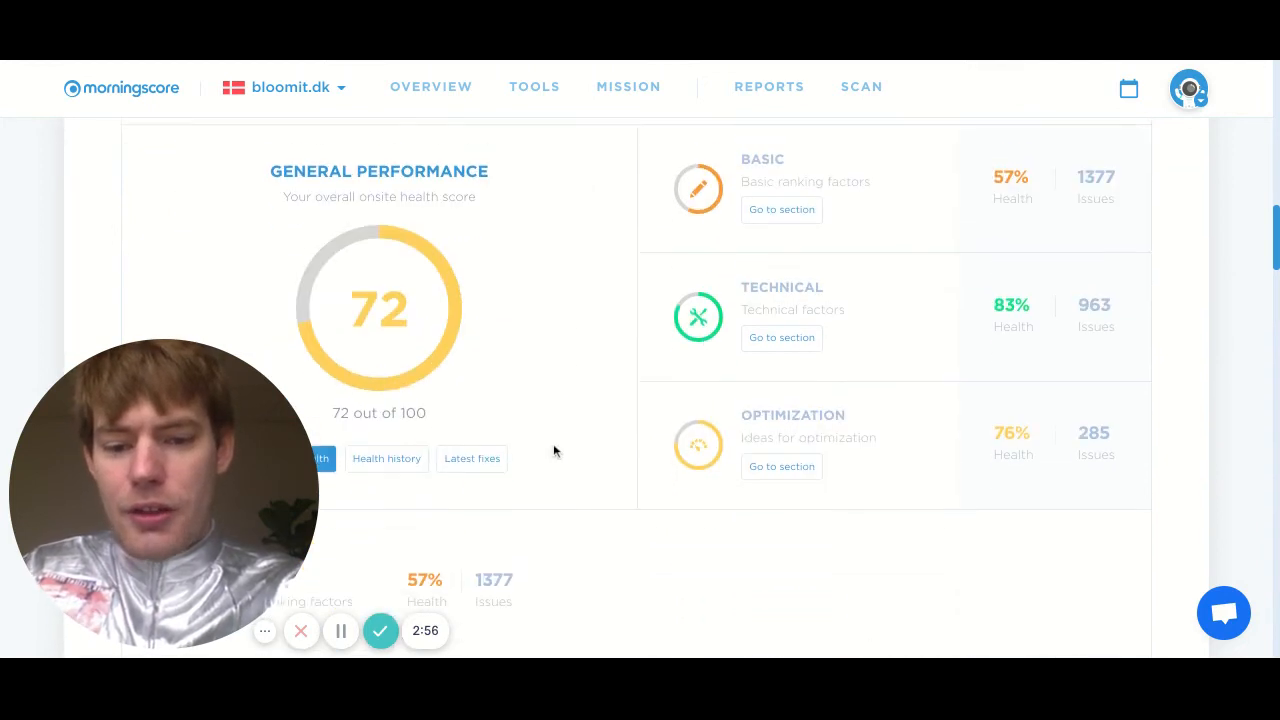
scroll("down", 3)
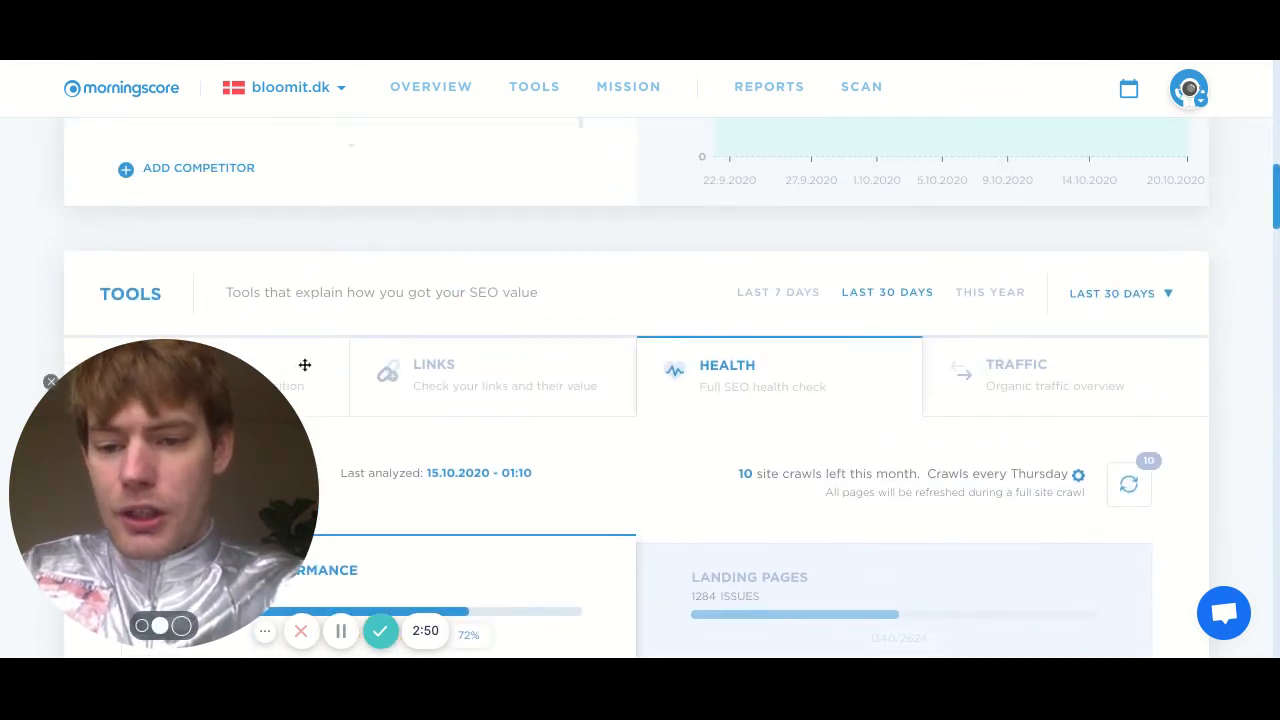
scroll("down", 3)
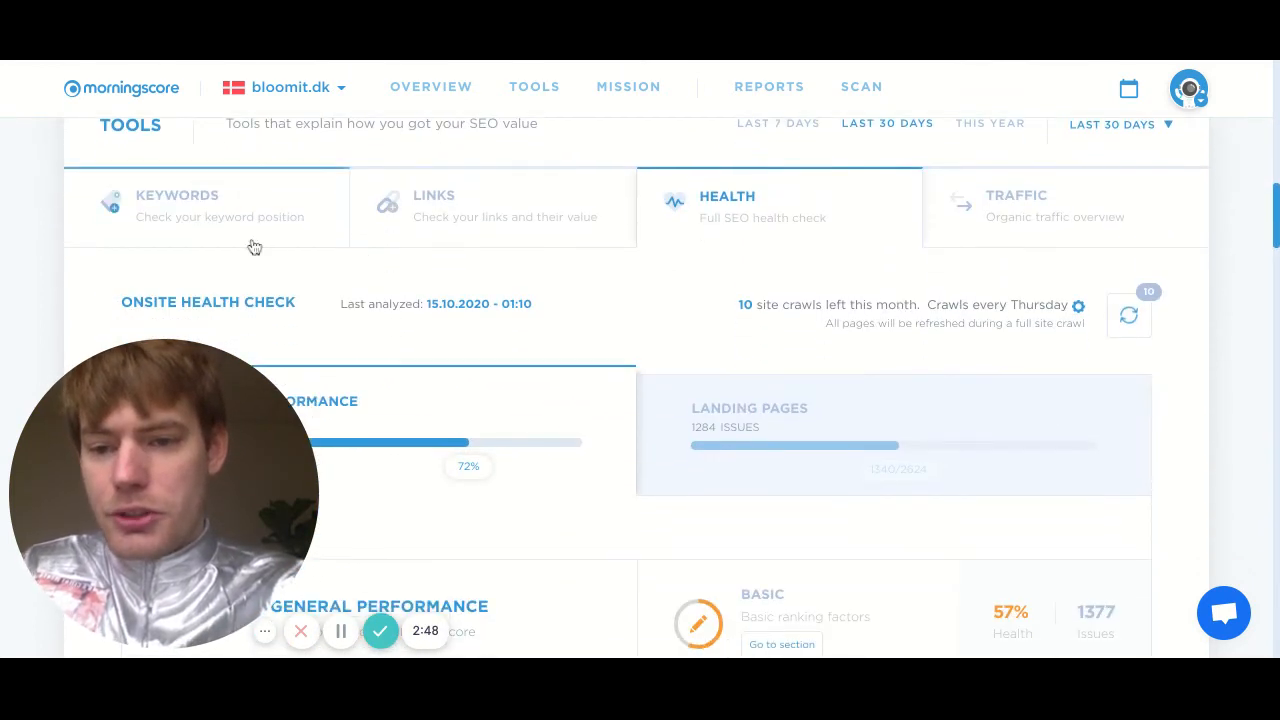
- Switch to bloomit.dk's keyword rank tracker and review its filter options
left_click(177, 200)
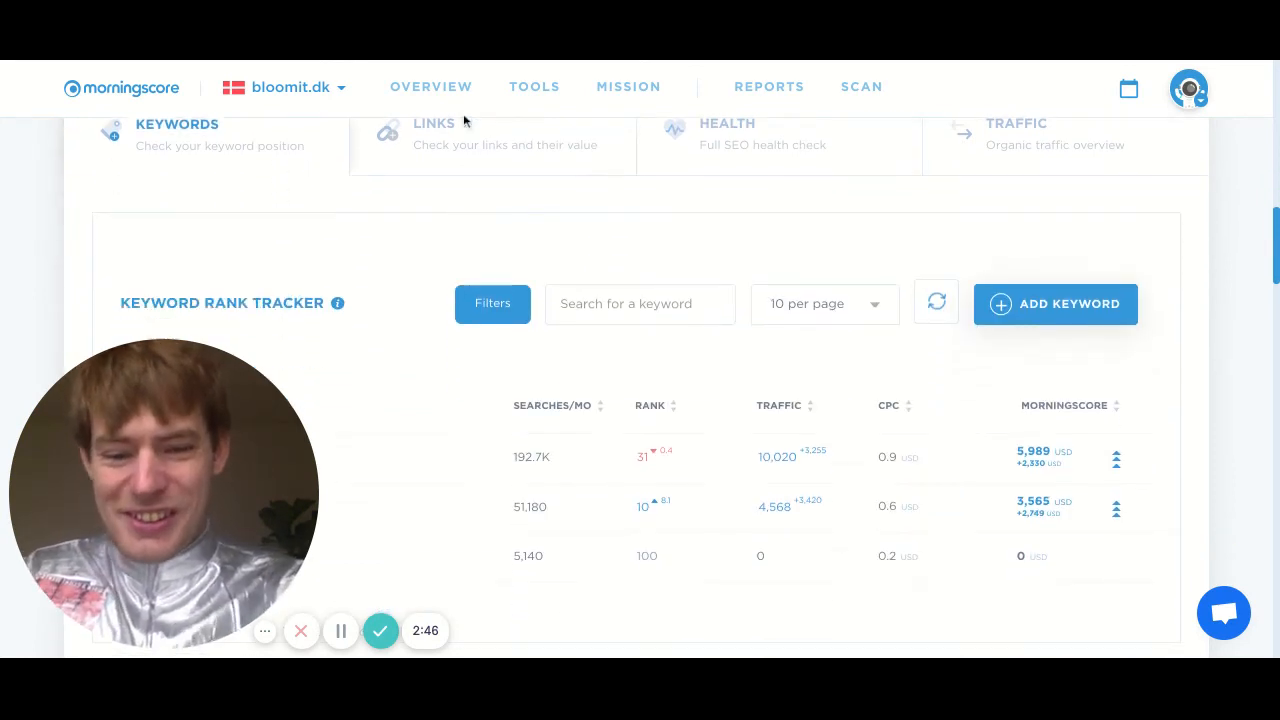
left_click(492, 303)
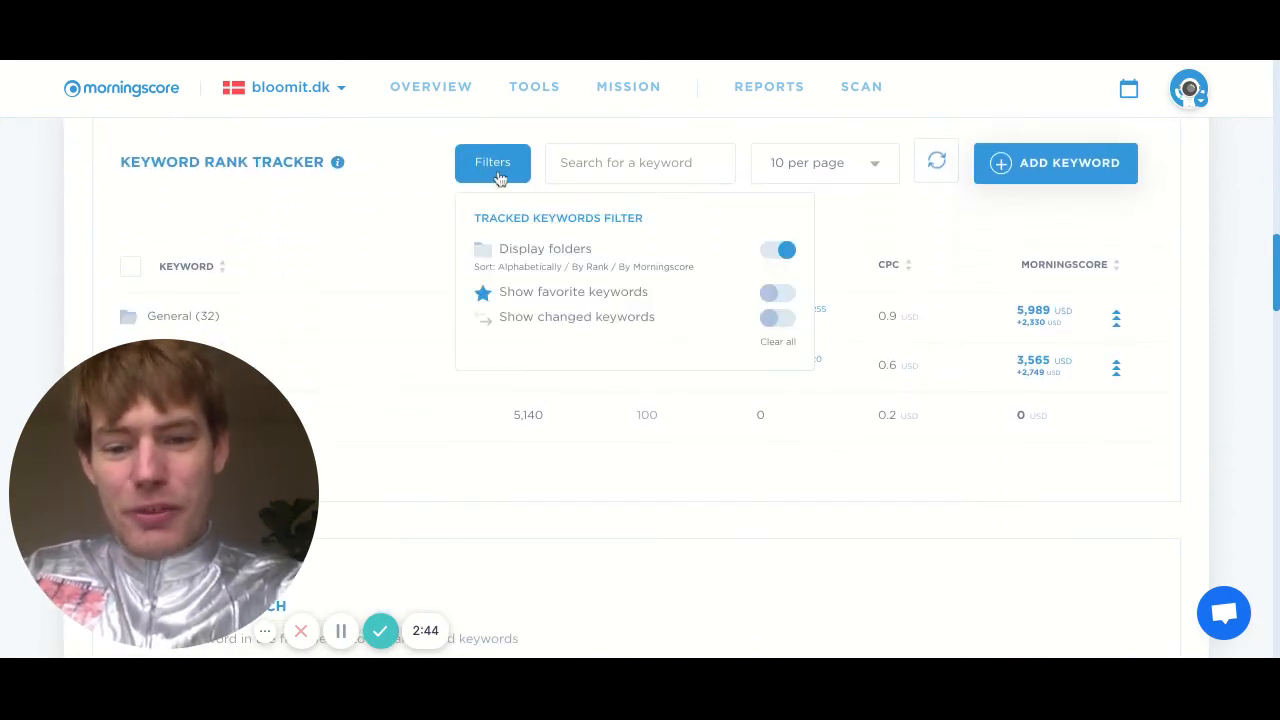
mouse_move(777, 290)
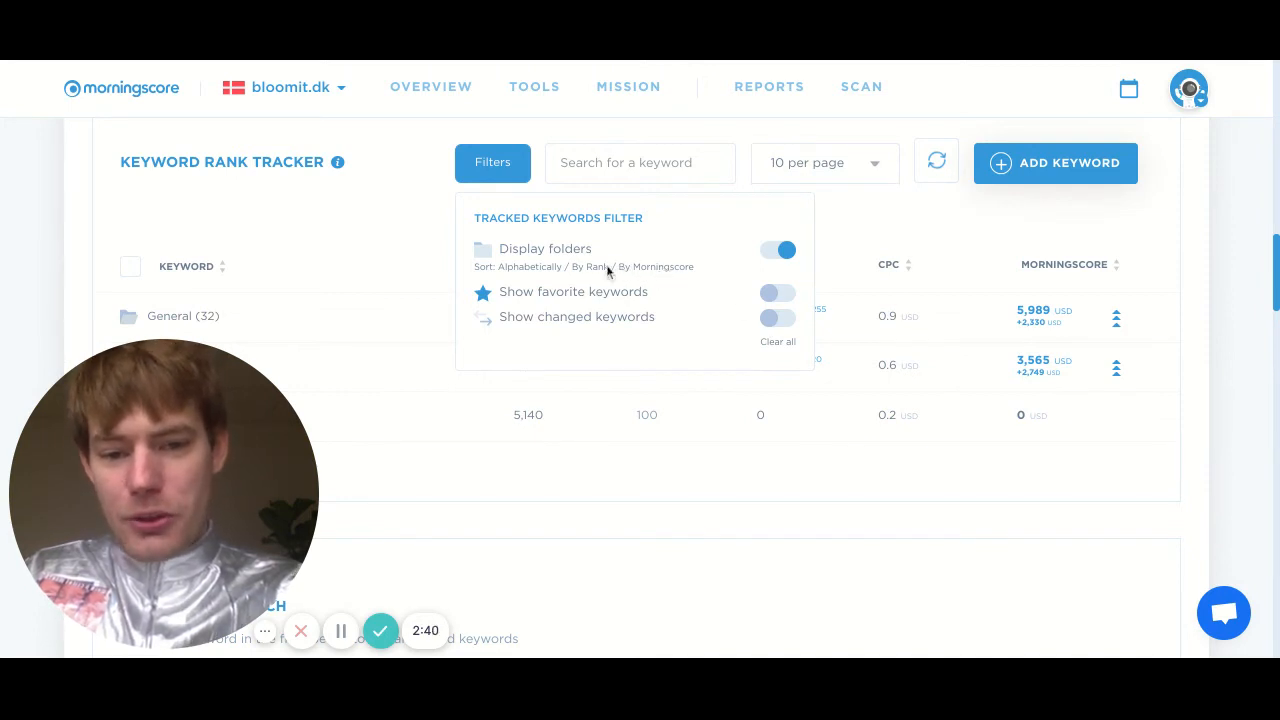
mouse_move(595, 272)
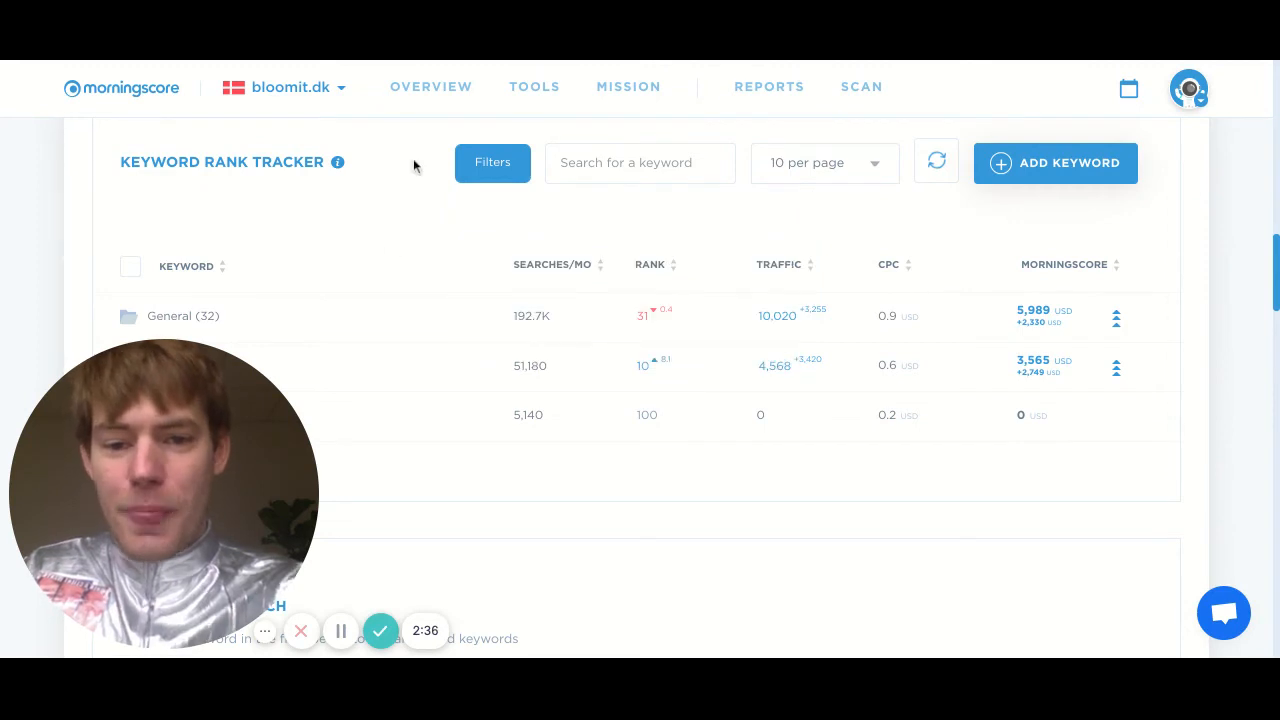
scroll("down", 3)
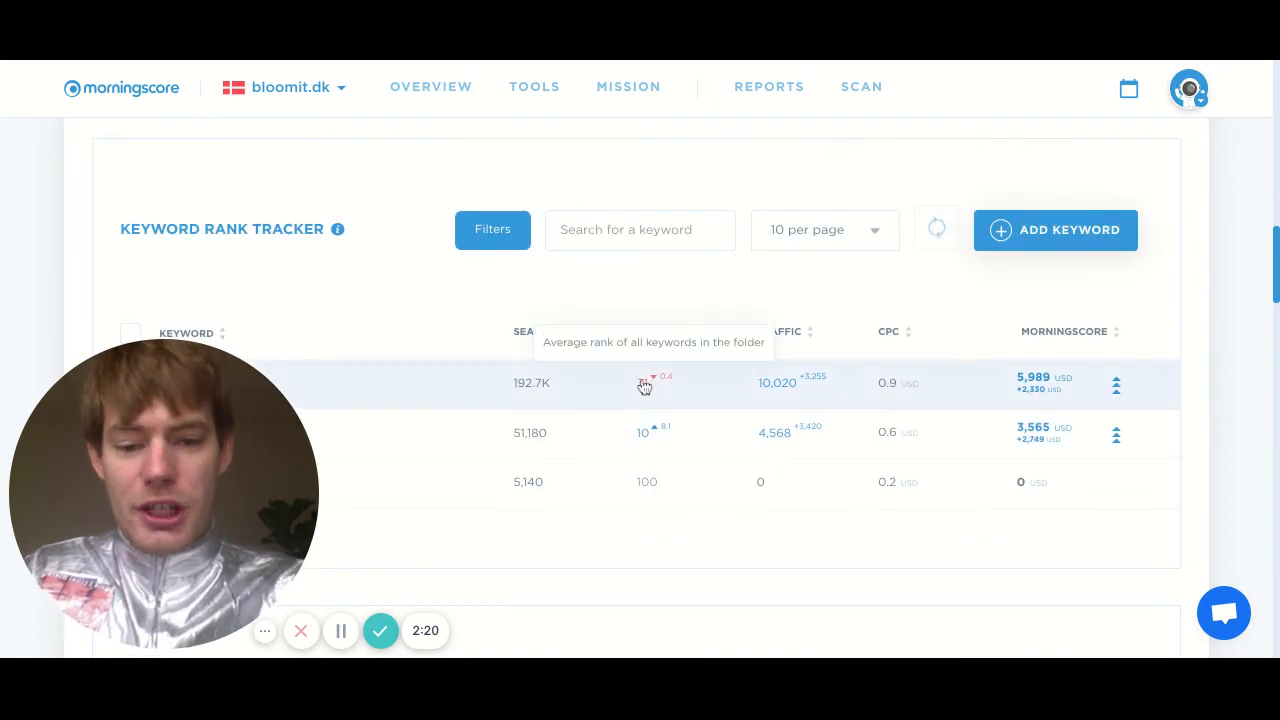
mouse_move(766, 366)
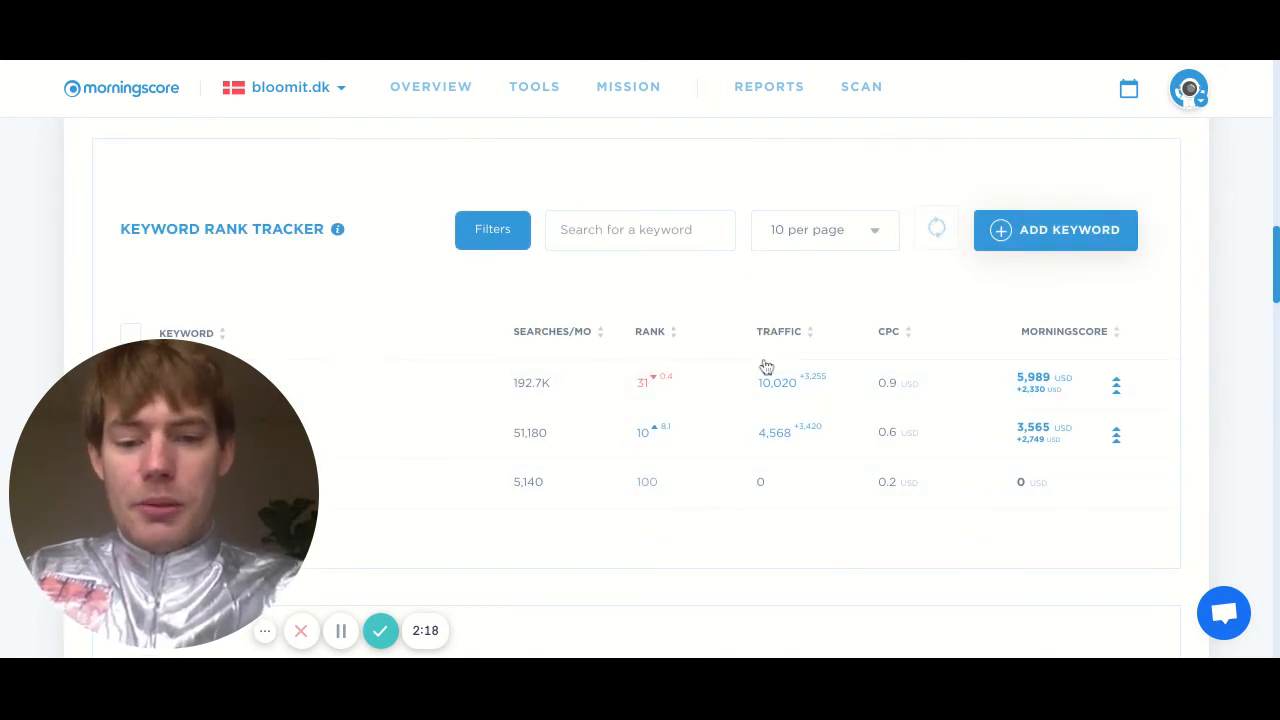
mouse_move(766, 366)
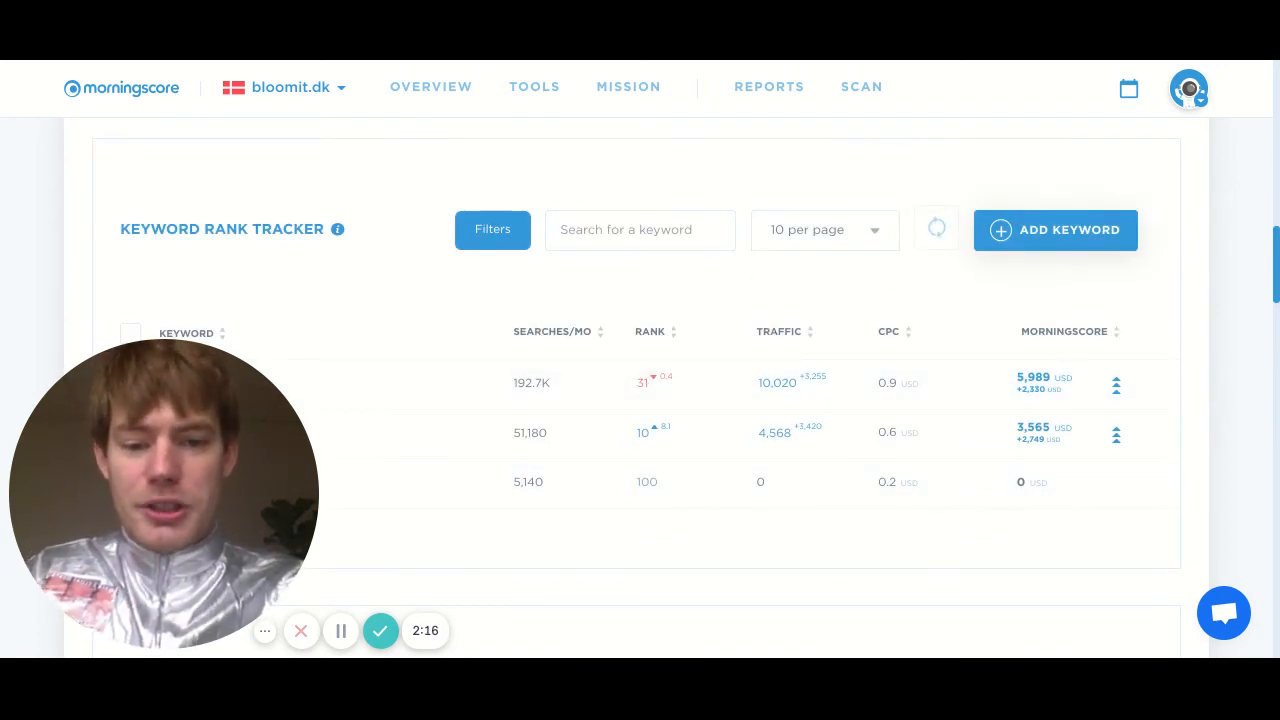
- Expand the General (32) folder's keywords while their ranks are rescanned
scroll("down", 3)
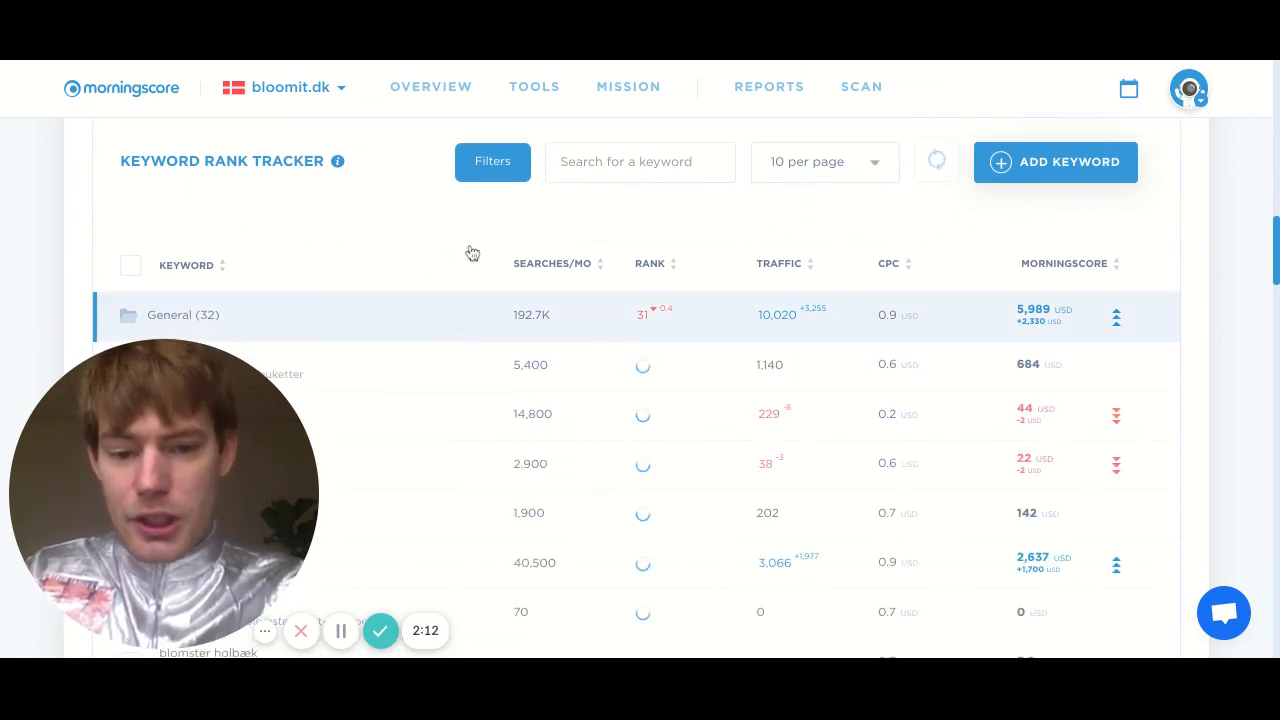
scroll("down", 3)
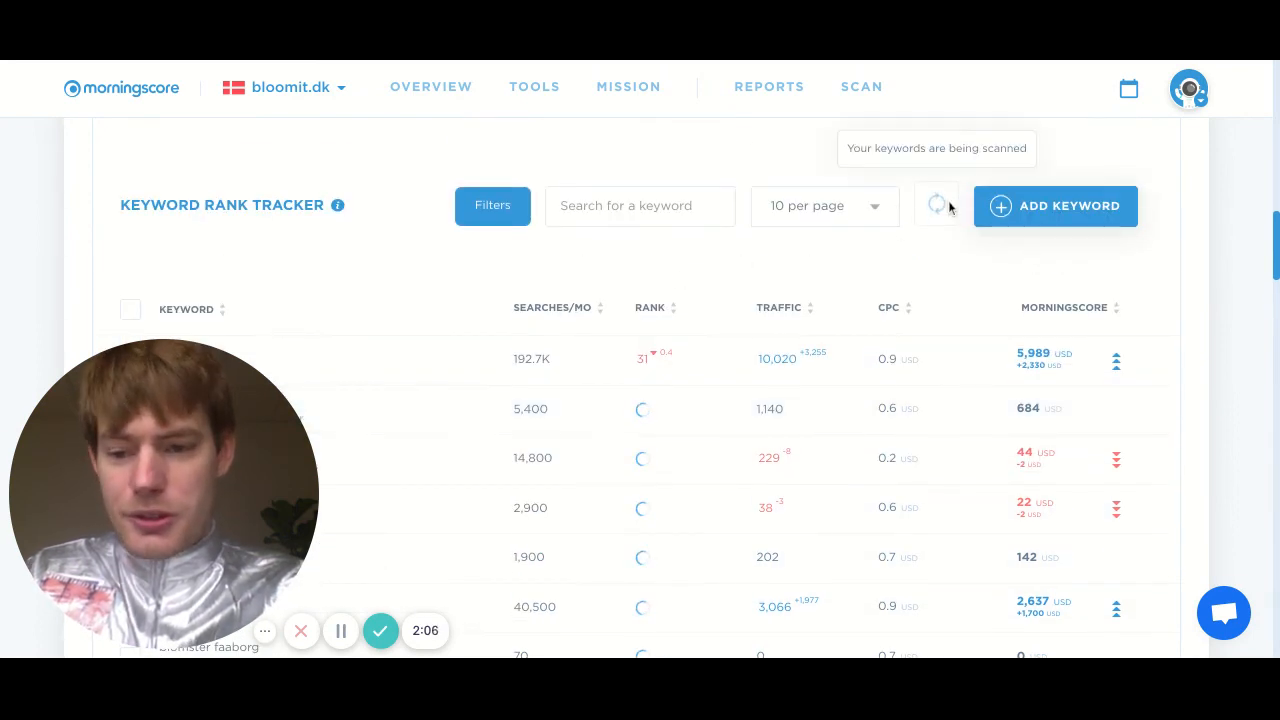
mouse_move(599, 330)
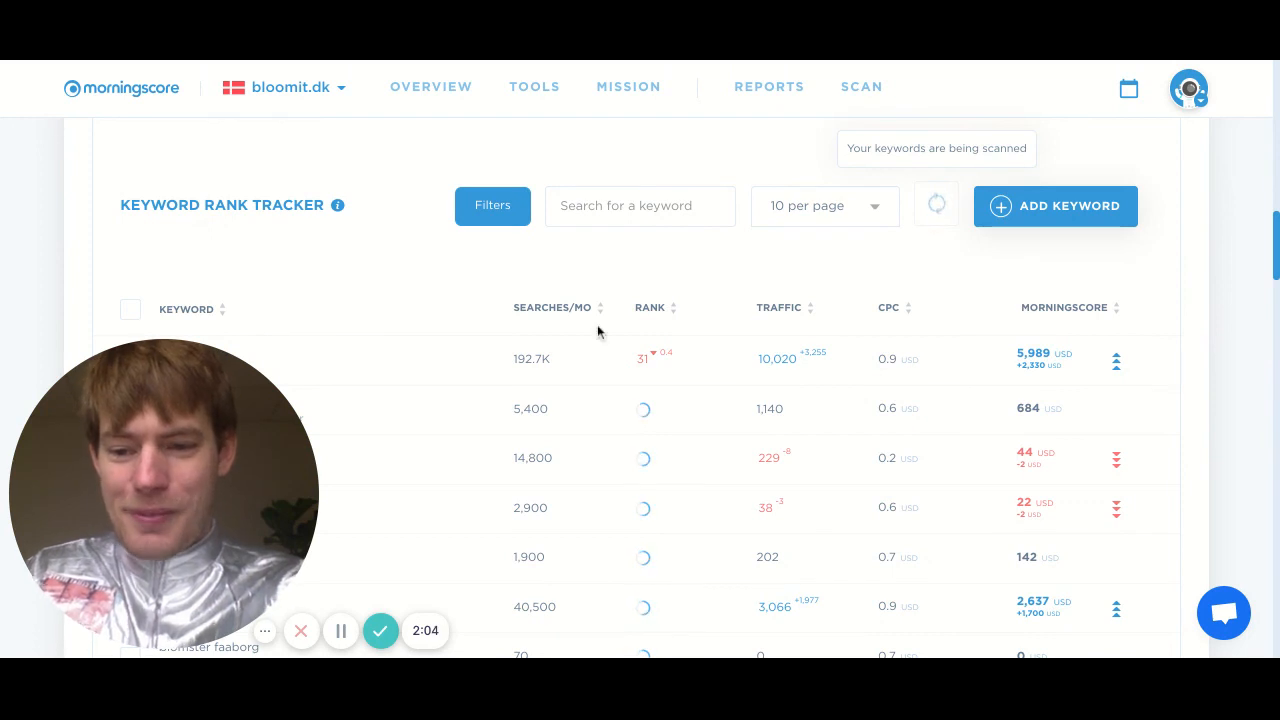